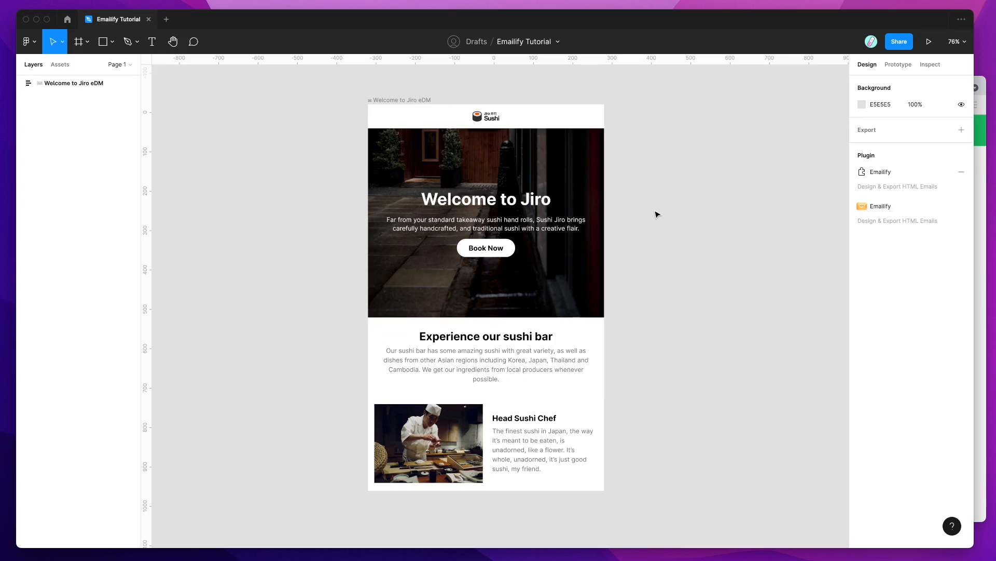
mouse_move(662, 213)
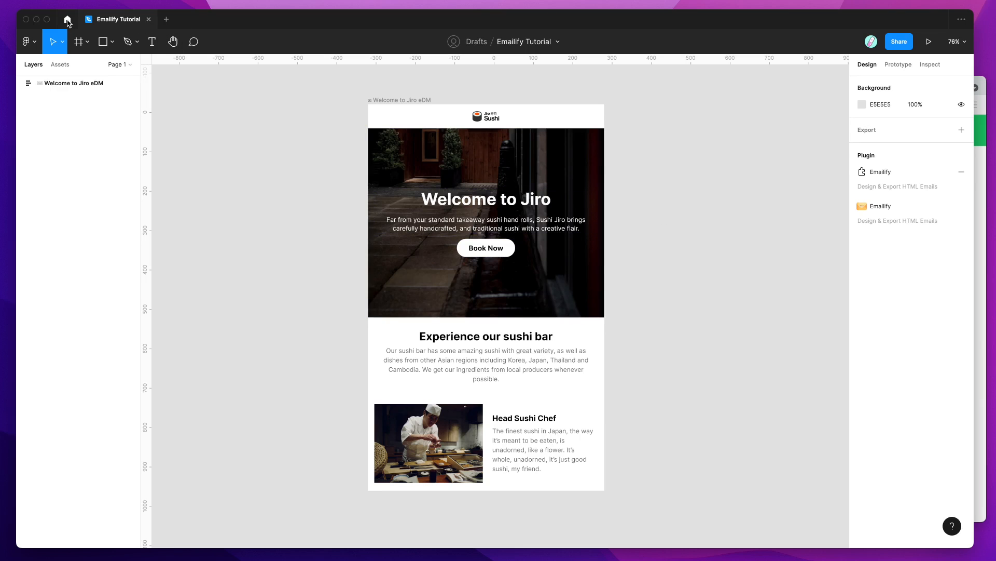
Find the Emailify plugin and launch it beside the Sushi Jiro design.
left_click(67, 20)
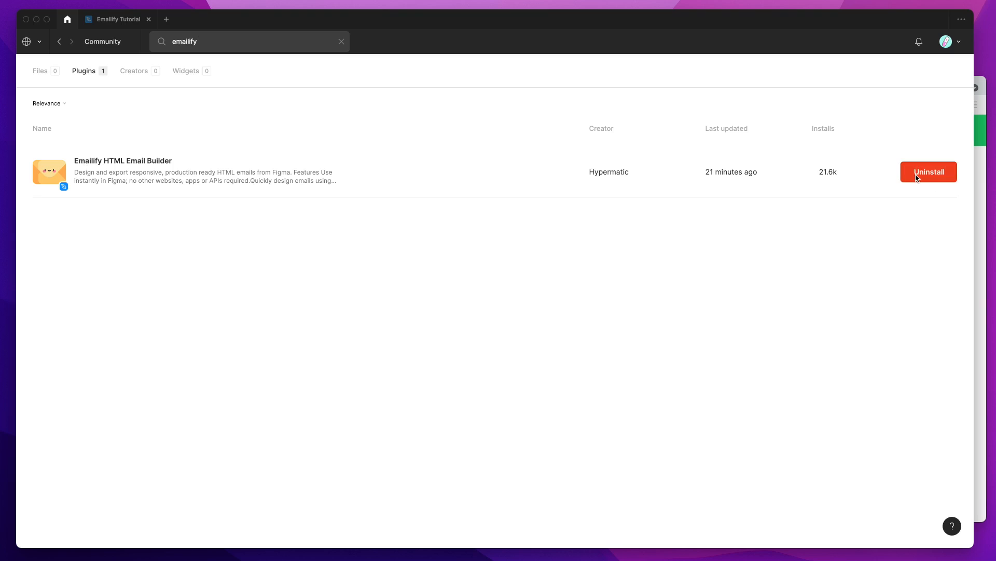
left_click(928, 172)
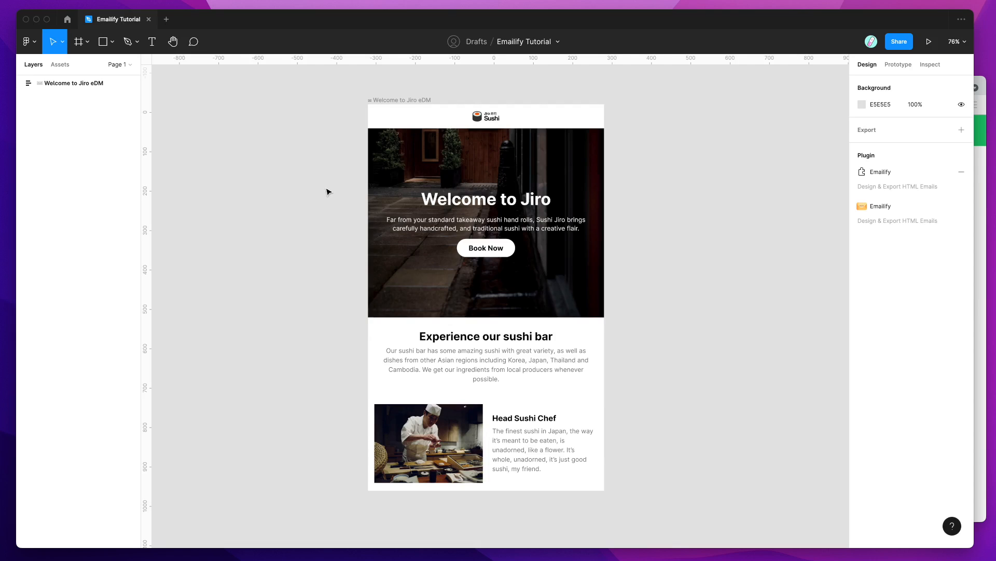
right_click(641, 127)
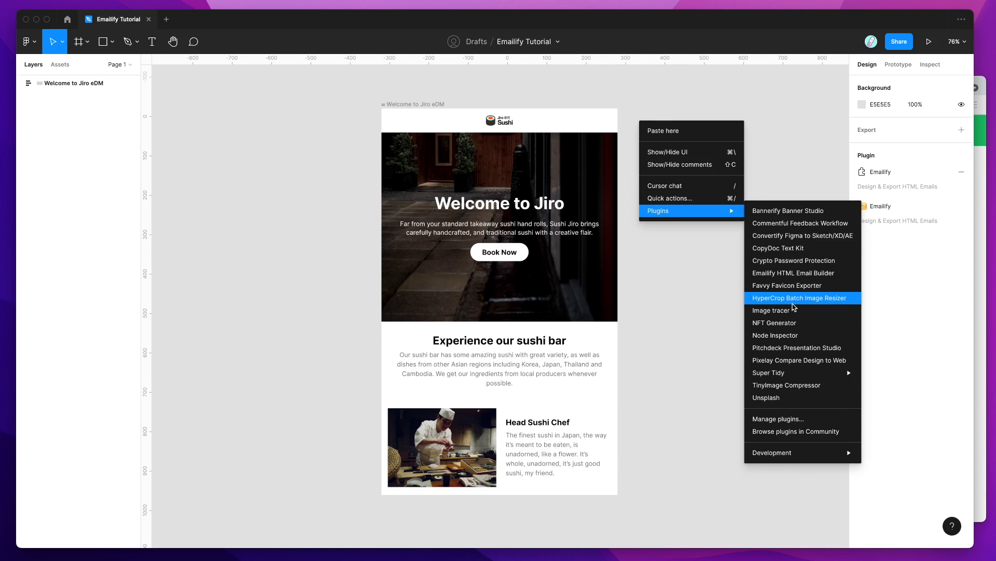
left_click(792, 273)
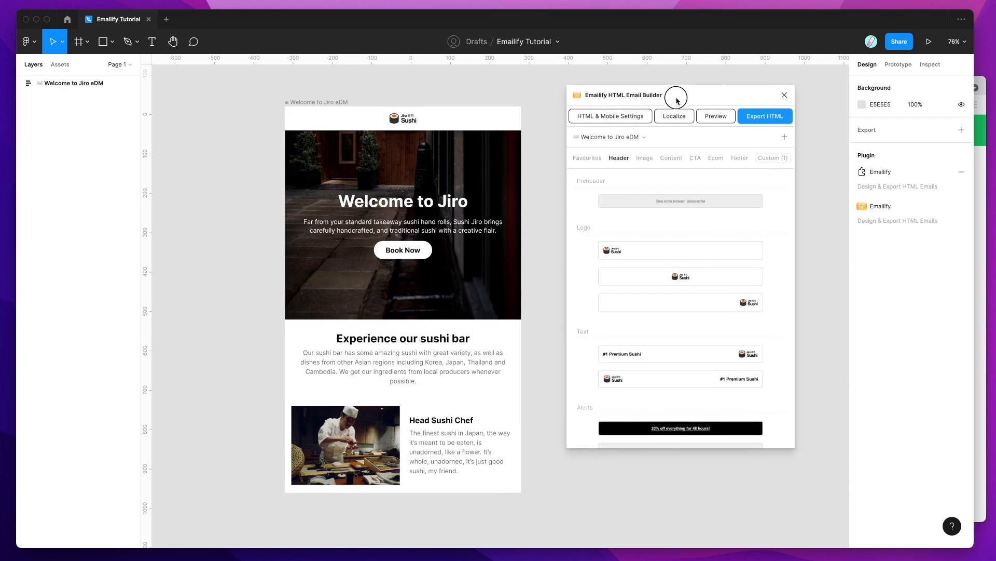
Browse Emailify's Image, Content and CTA component categories.
left_click(671, 158)
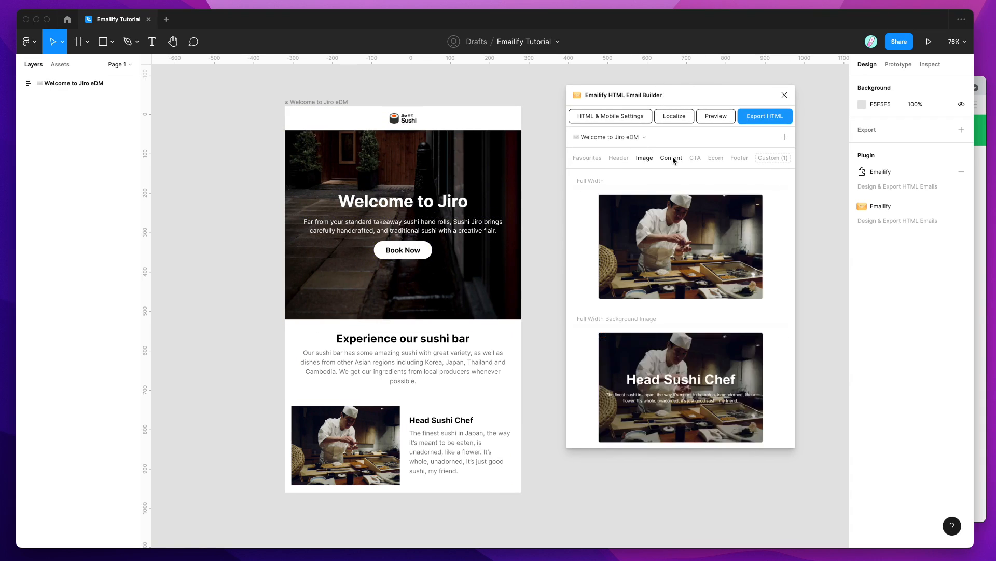
left_click(670, 158)
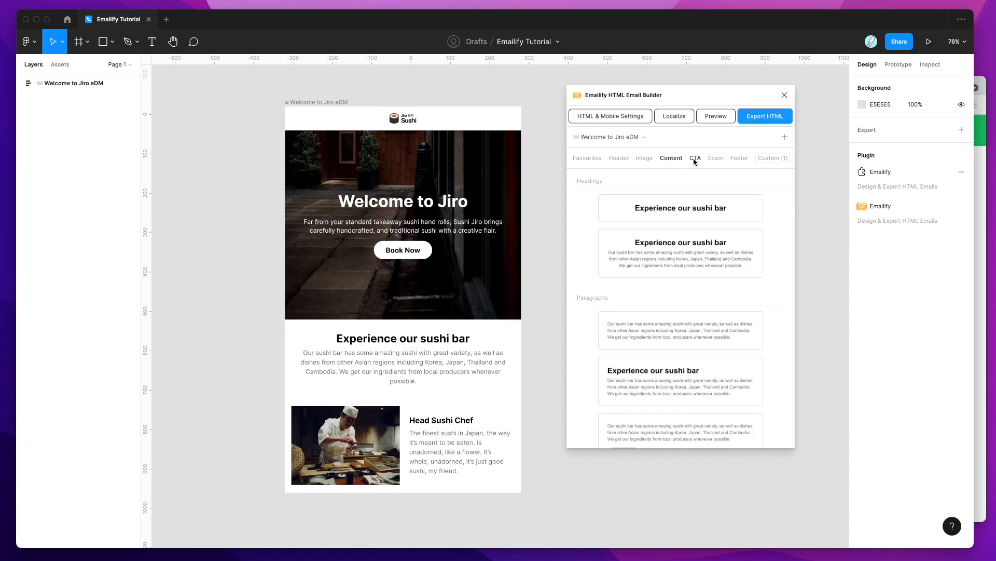
left_click(619, 158)
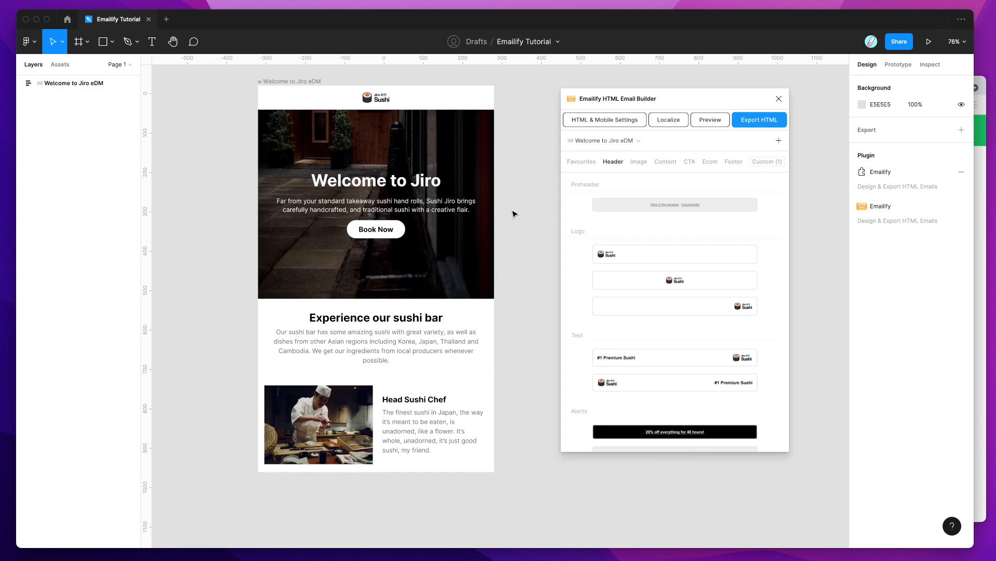
mouse_move(660, 106)
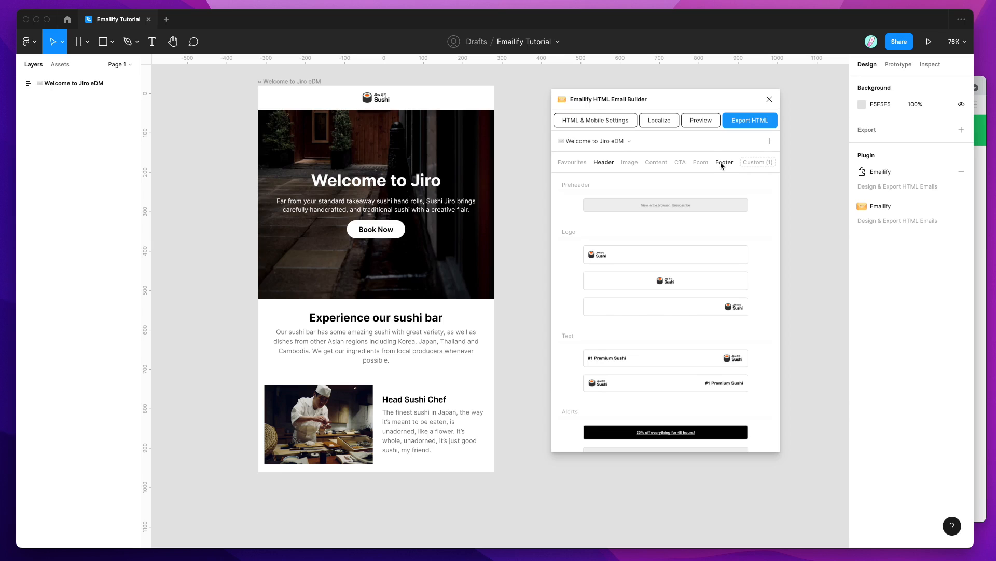
Add Emailify's SendGrid footer to the bottom of the Jiro email.
left_click(725, 162)
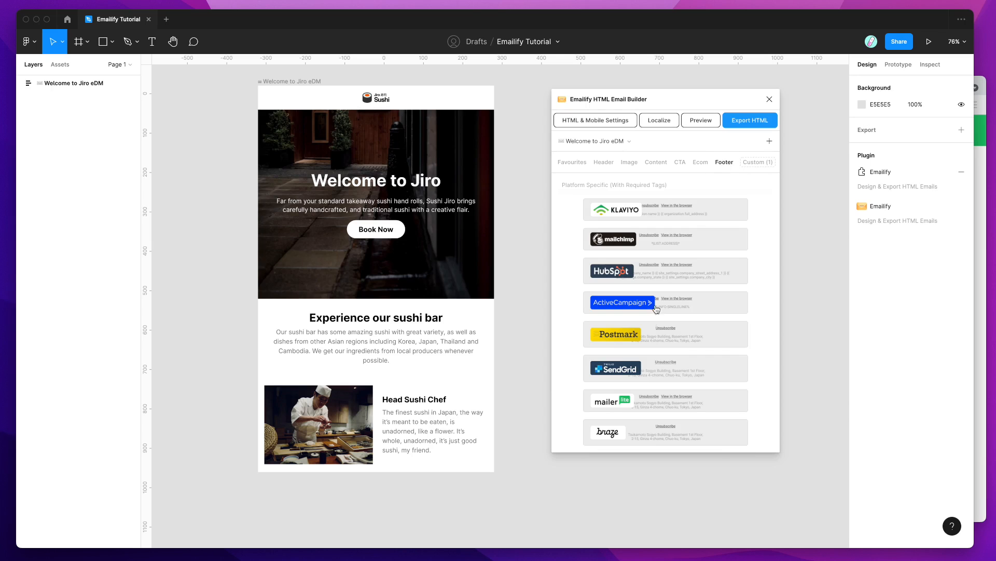
scroll("down", 3)
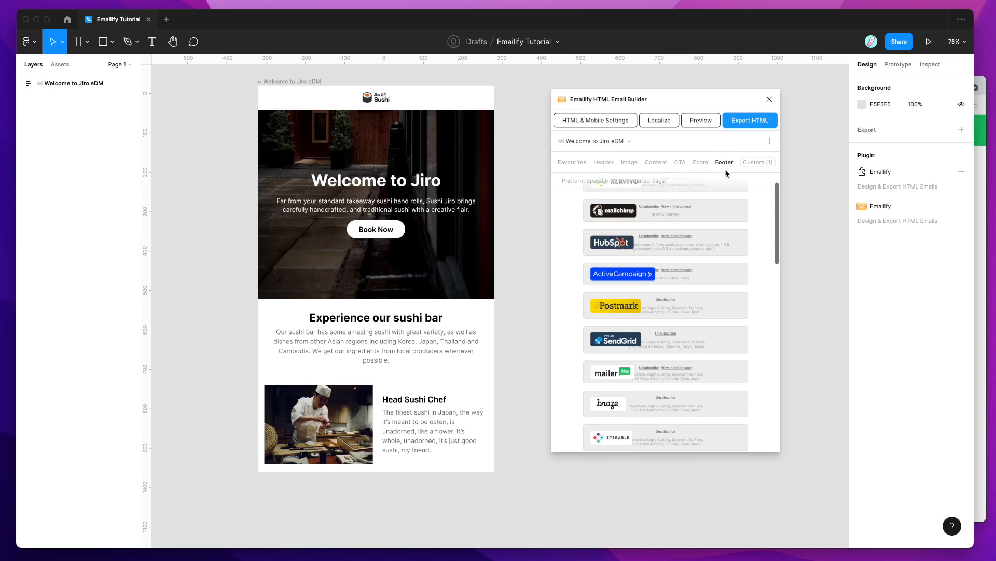
scroll("down", 3)
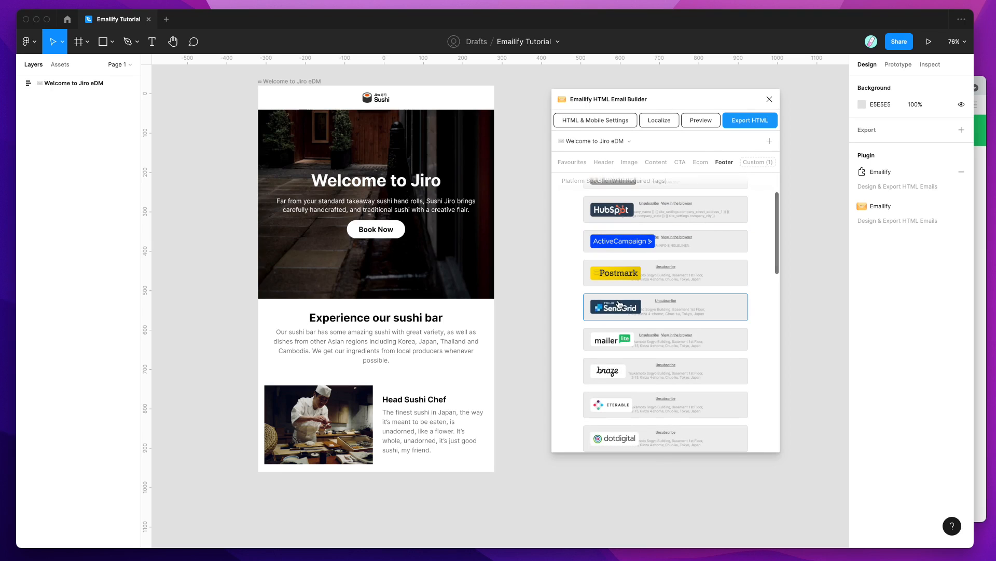
left_click(615, 307)
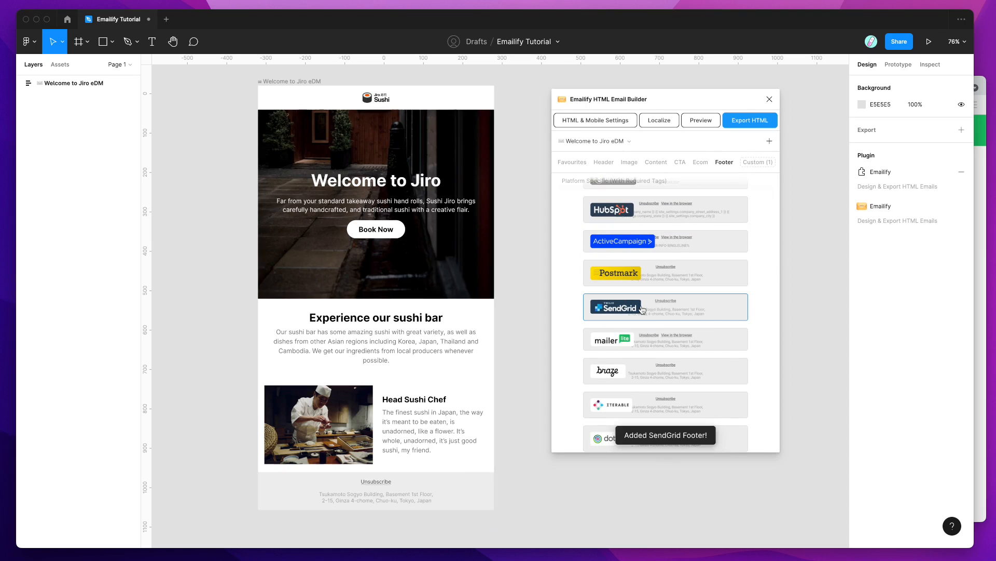
left_click(614, 307)
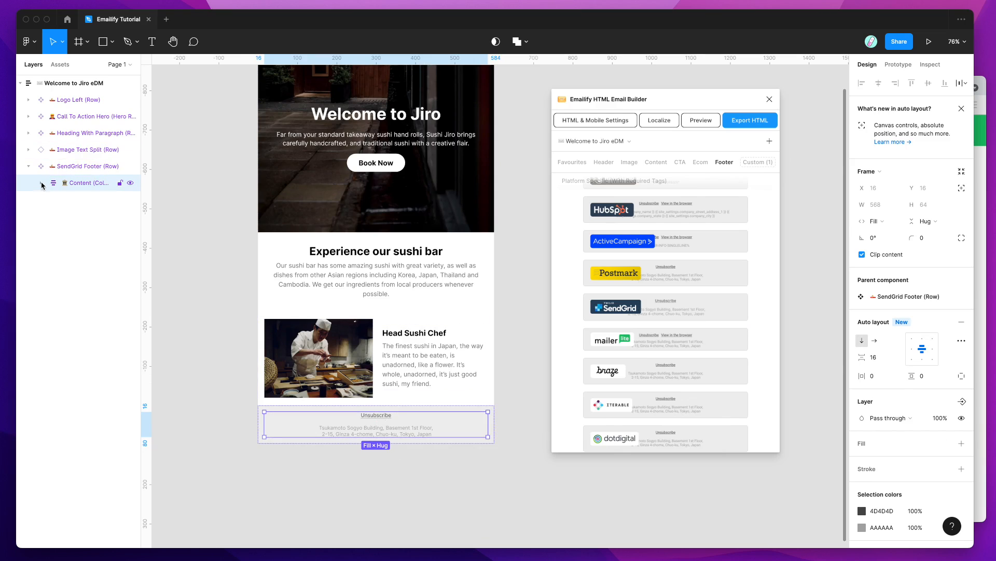
Select the footer's Unsubscribe link layer and review its link URL.
left_click(42, 184)
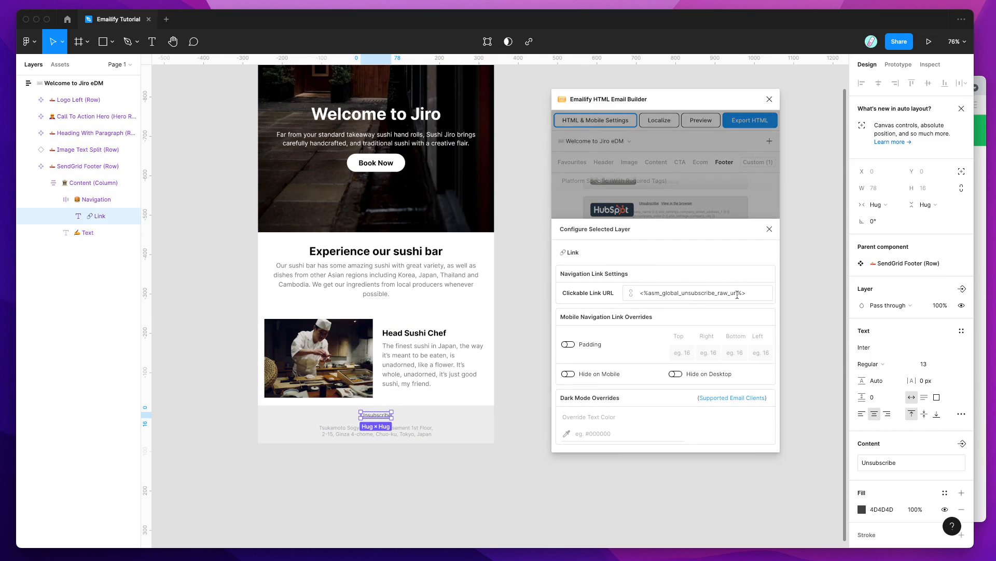
left_click(697, 292)
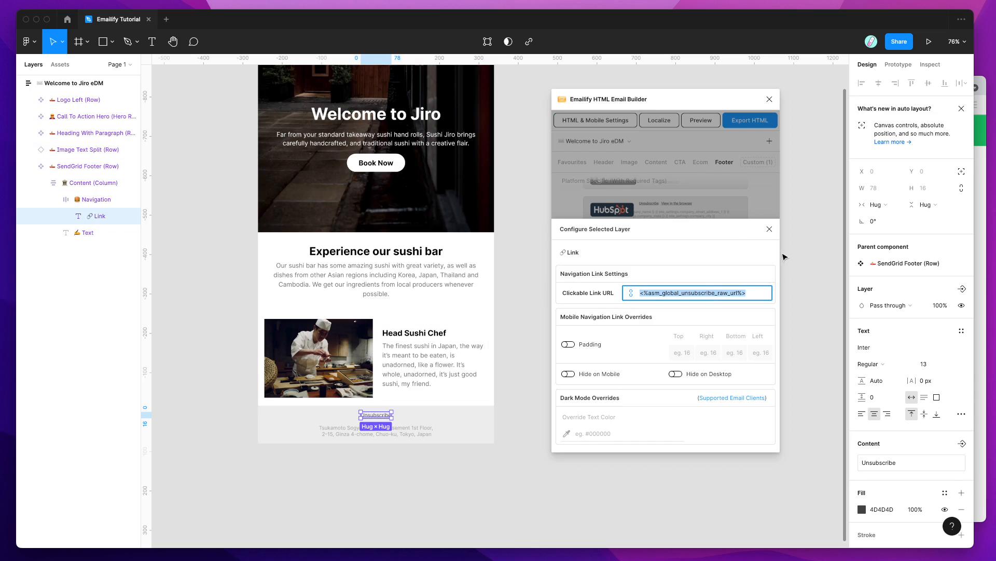
left_click(769, 229)
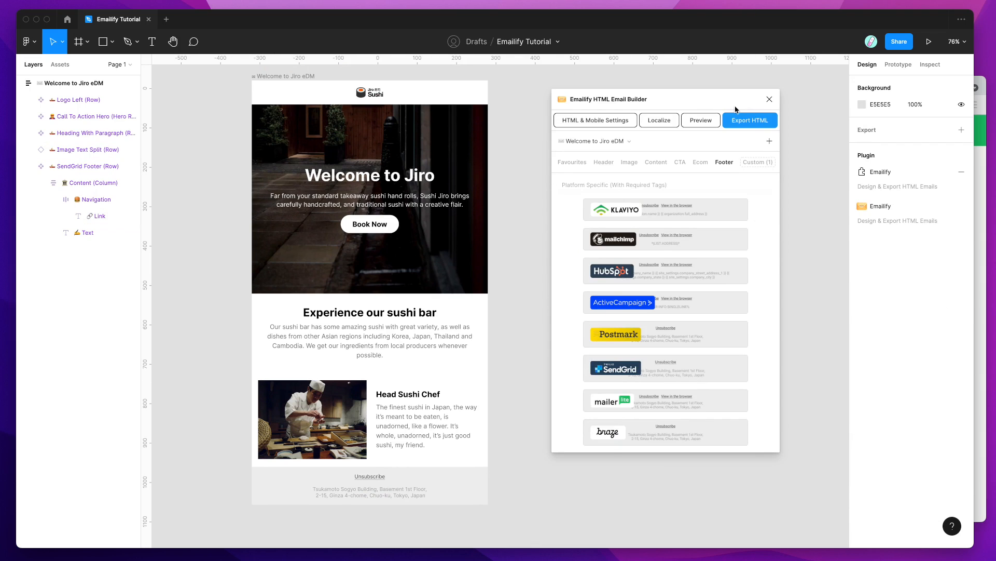
Set Emailify's HTML export destination to SendGrid and follow the API Key link.
left_click(750, 120)
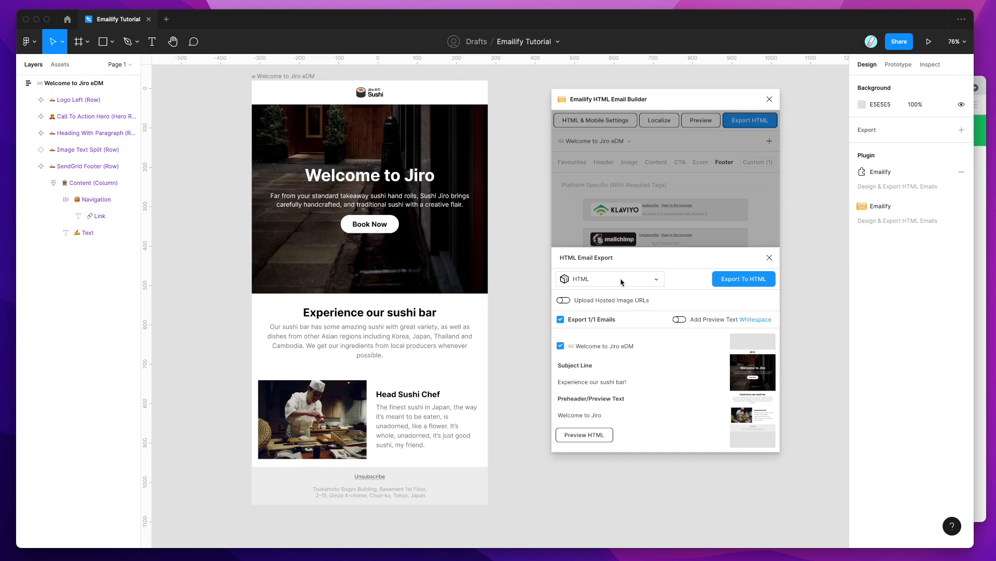
mouse_move(596, 281)
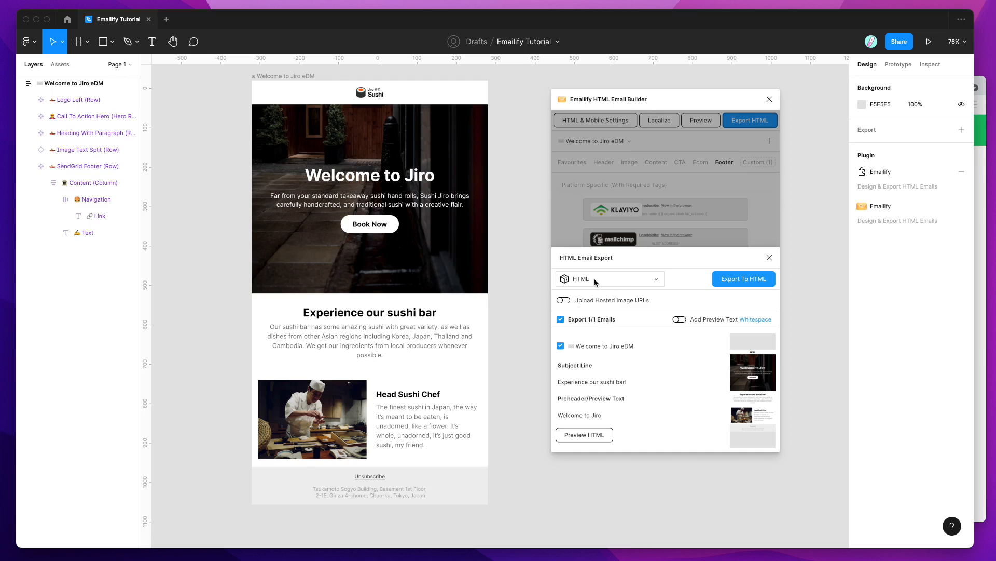
left_click(609, 278)
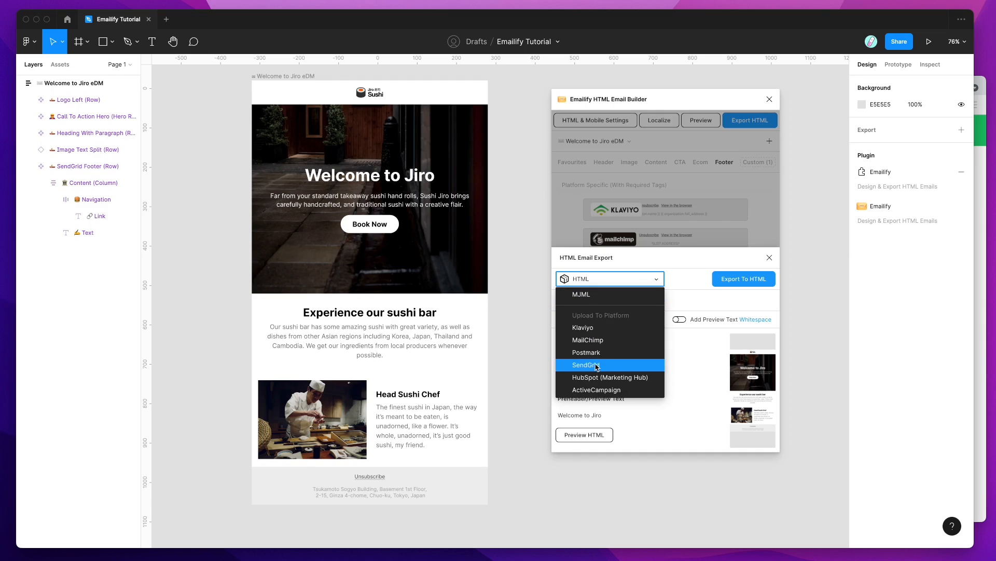
left_click(584, 365)
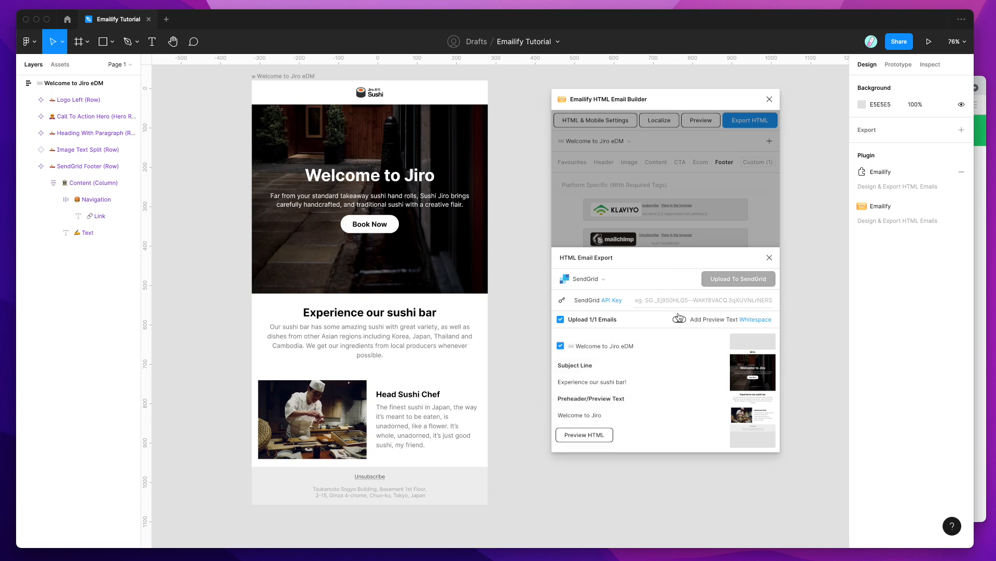
left_click(702, 300)
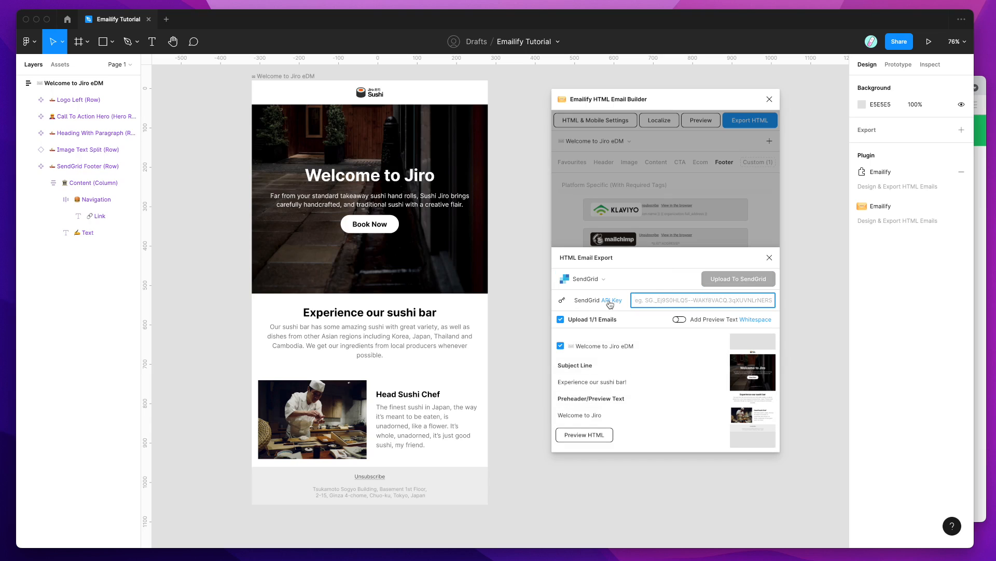
mouse_move(982, 303)
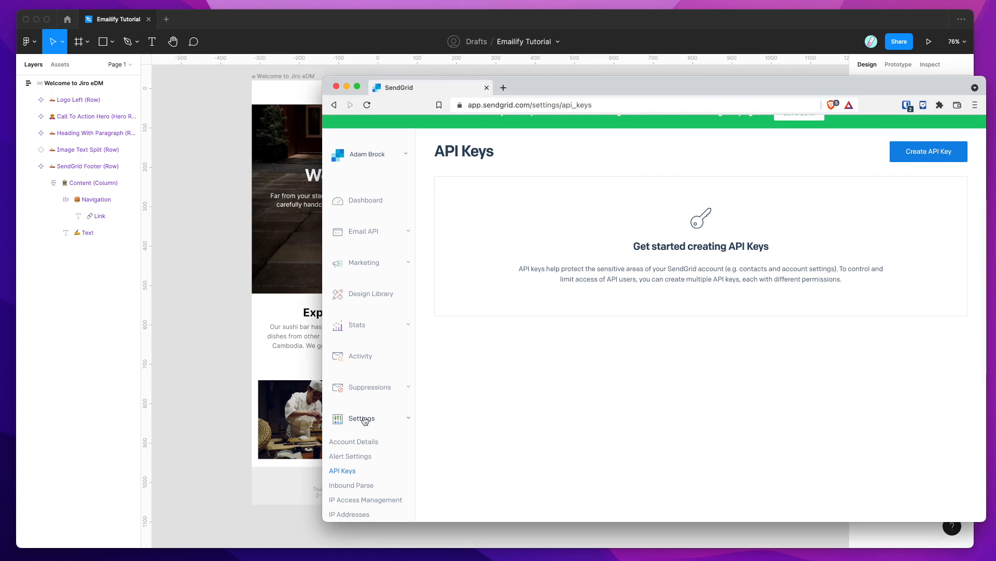
Scroll SendGrid's API Keys settings page, which shows no keys yet.
scroll("down", 3)
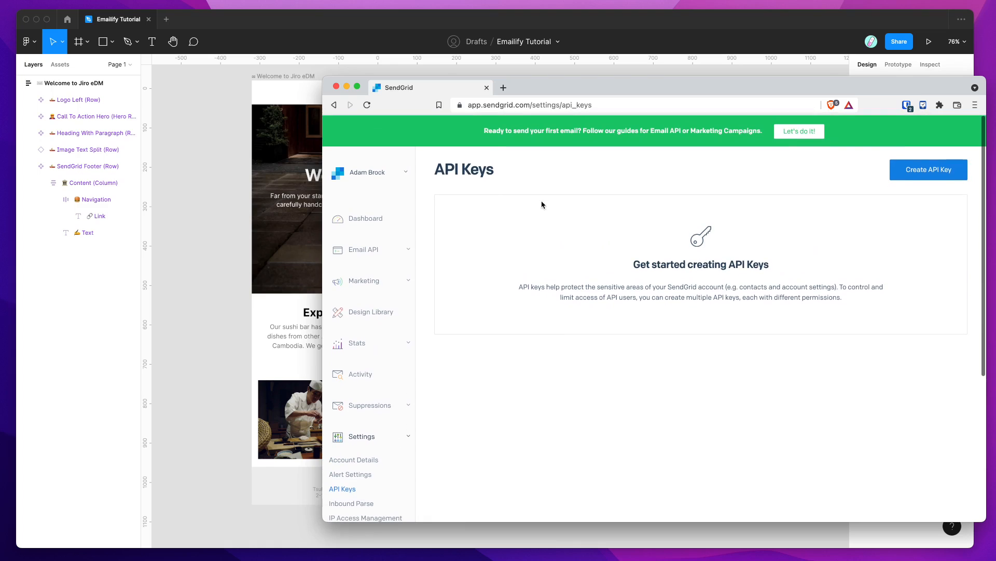
mouse_move(701, 167)
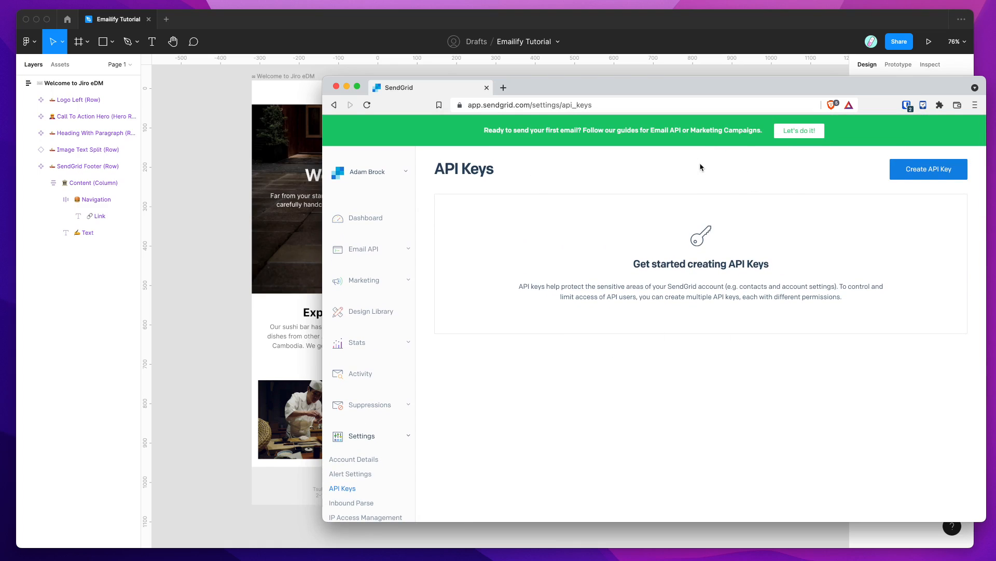
mouse_move(928, 169)
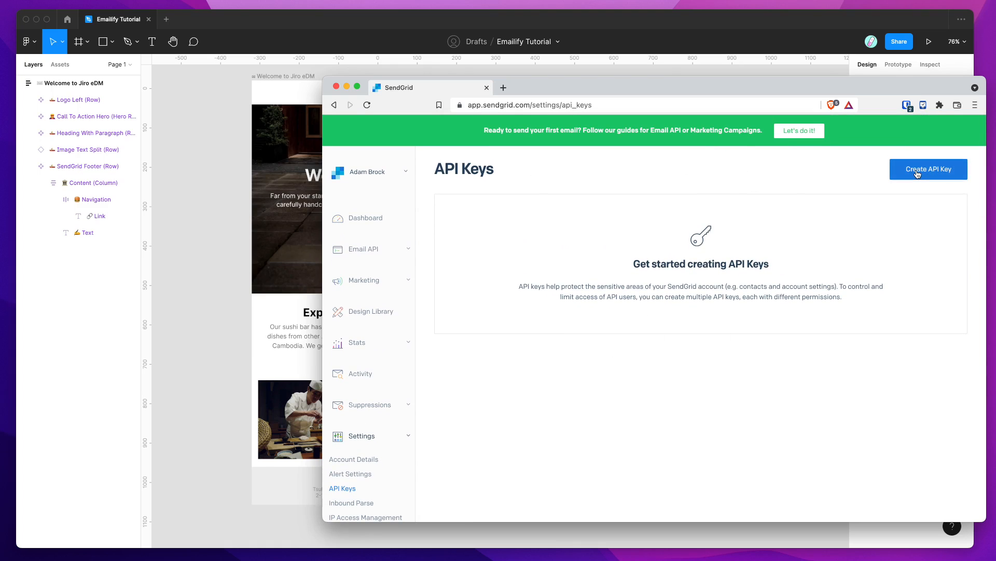
Create a Full Access API key named 'Emailify' and reveal its value.
left_click(928, 169)
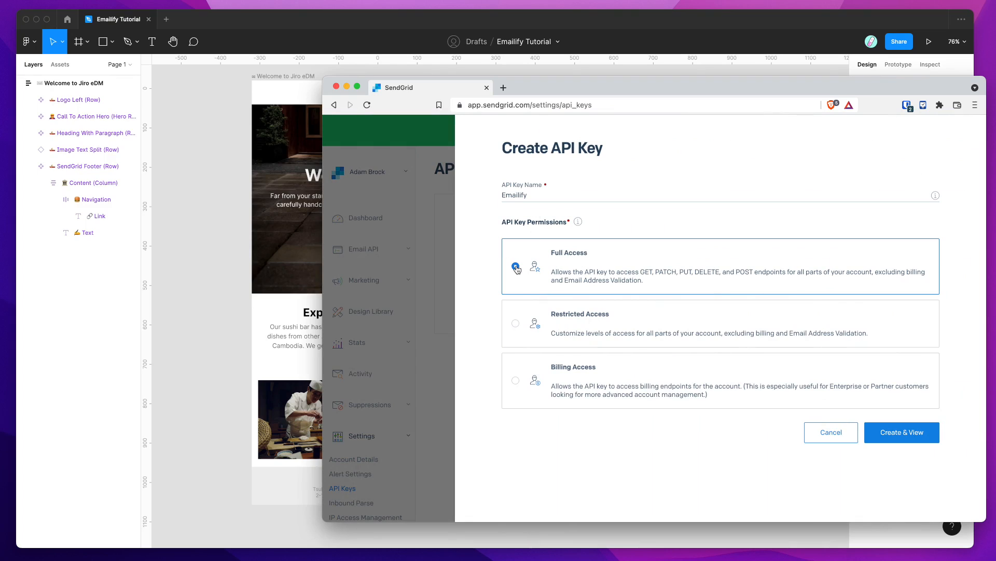
left_click(515, 266)
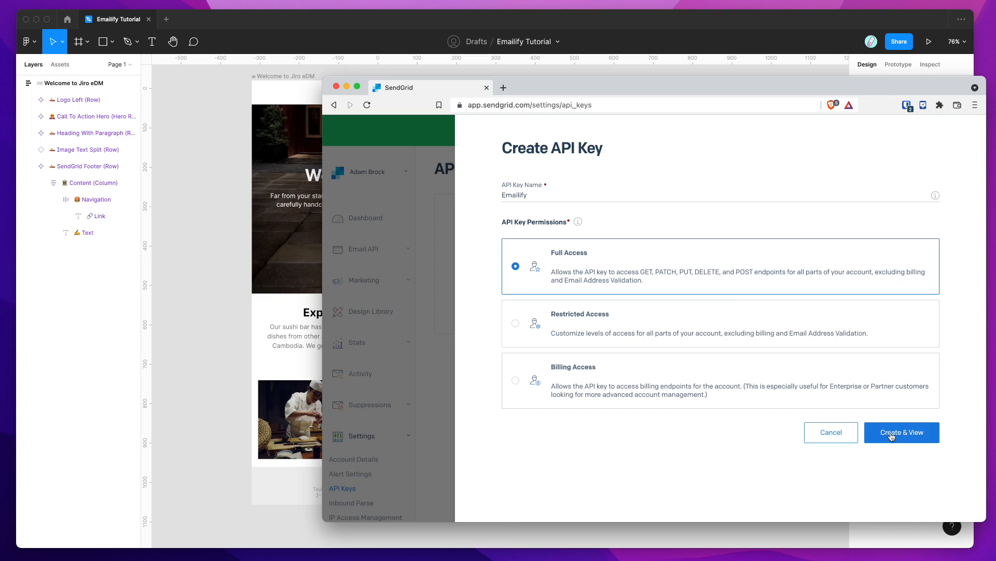
left_click(900, 433)
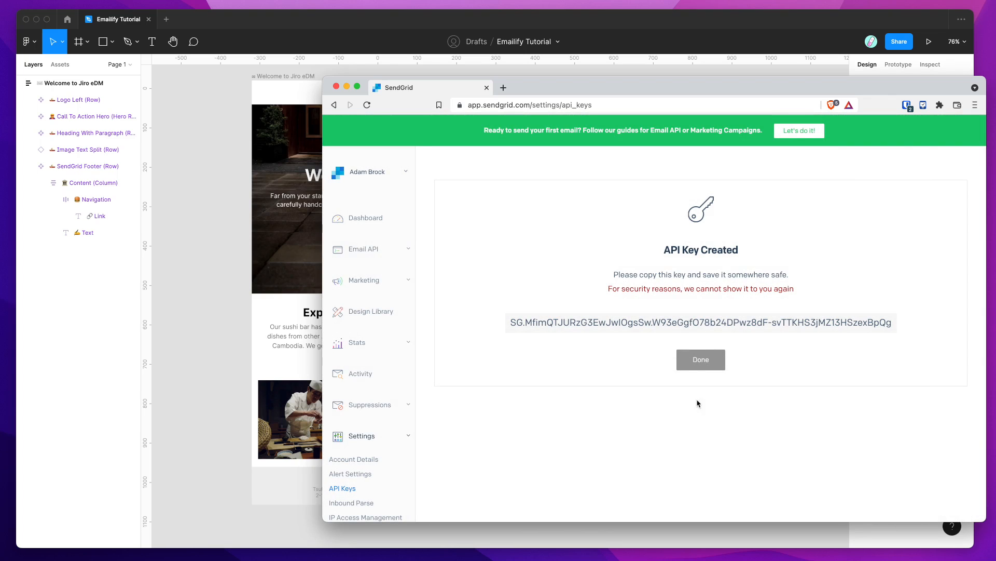
mouse_move(527, 332)
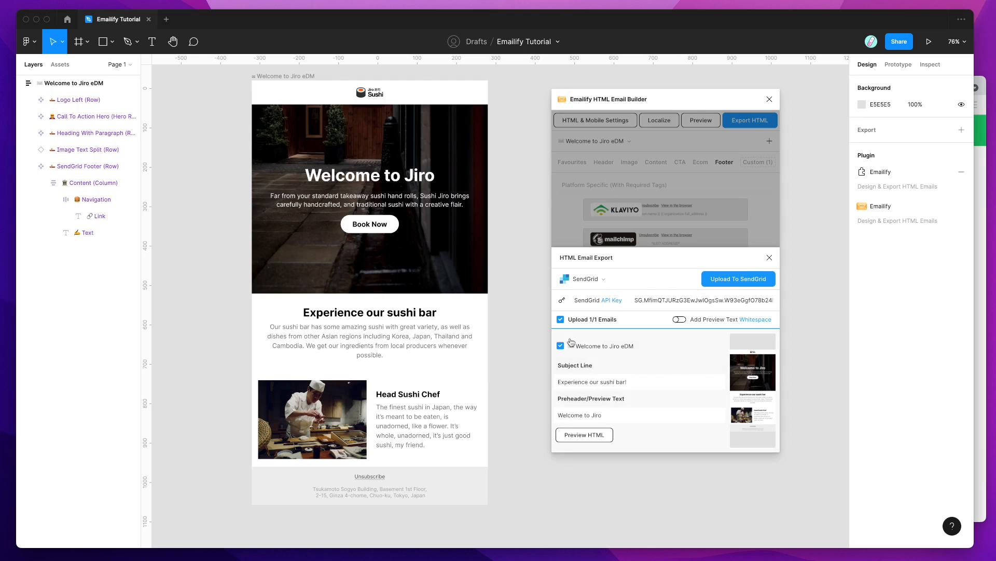
mouse_move(687, 285)
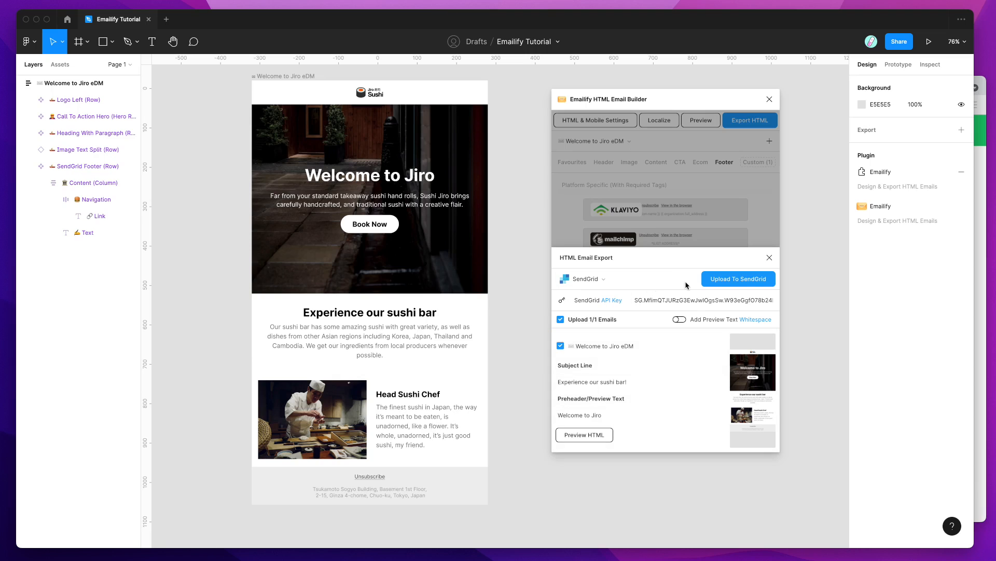
mouse_move(727, 284)
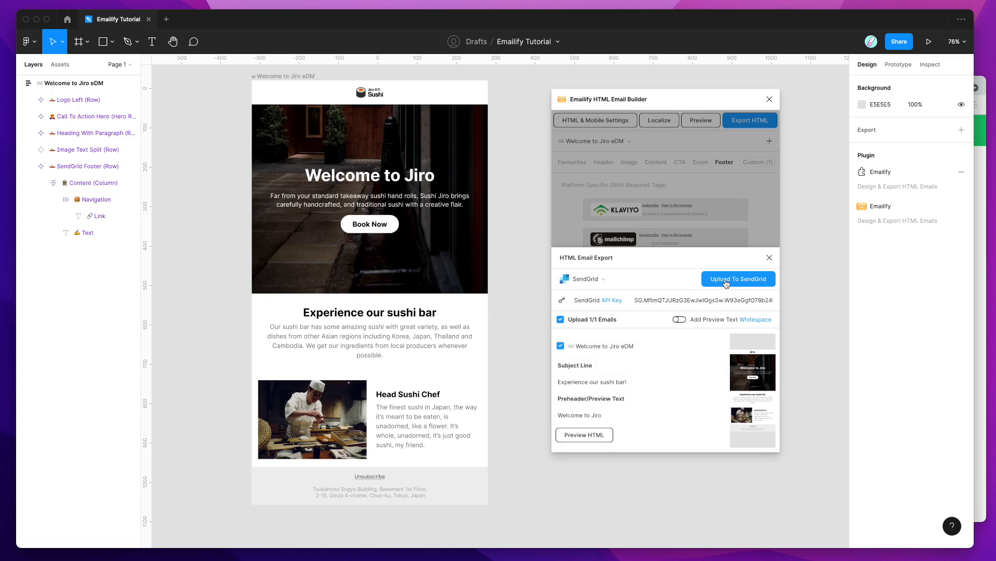
Upload the Welcome to Jiro eDM email to SendGrid as a template.
left_click(738, 278)
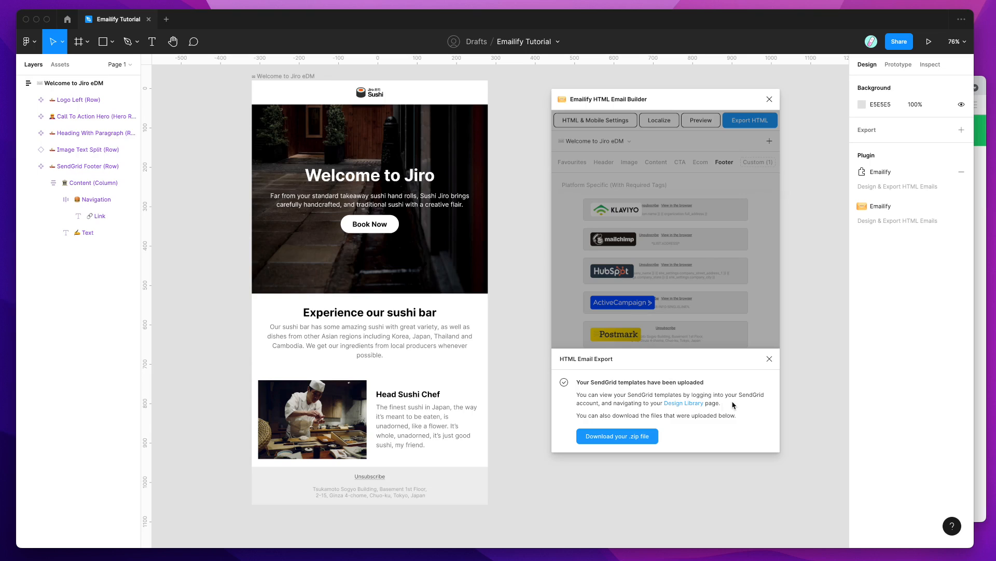
mouse_move(637, 418)
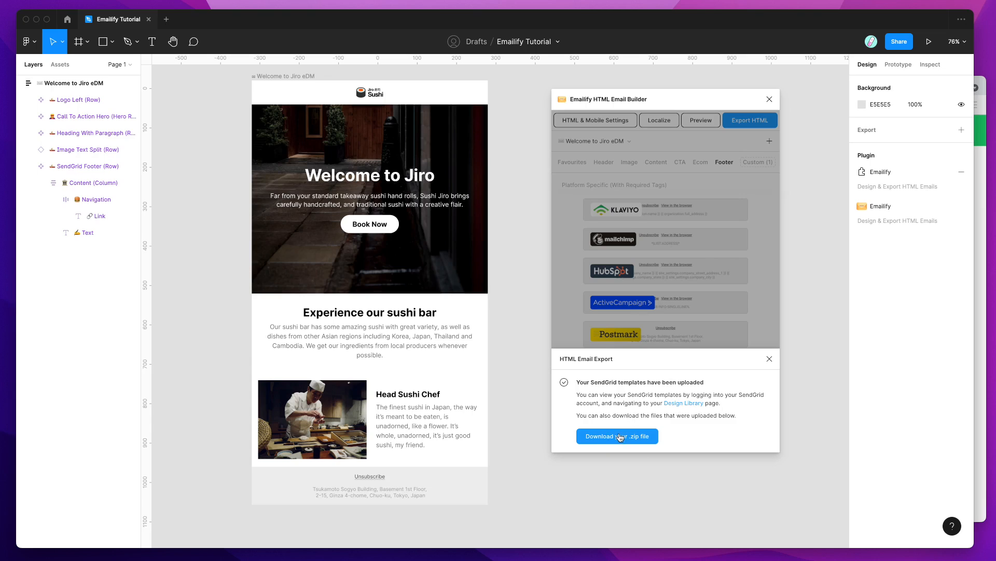
mouse_move(615, 436)
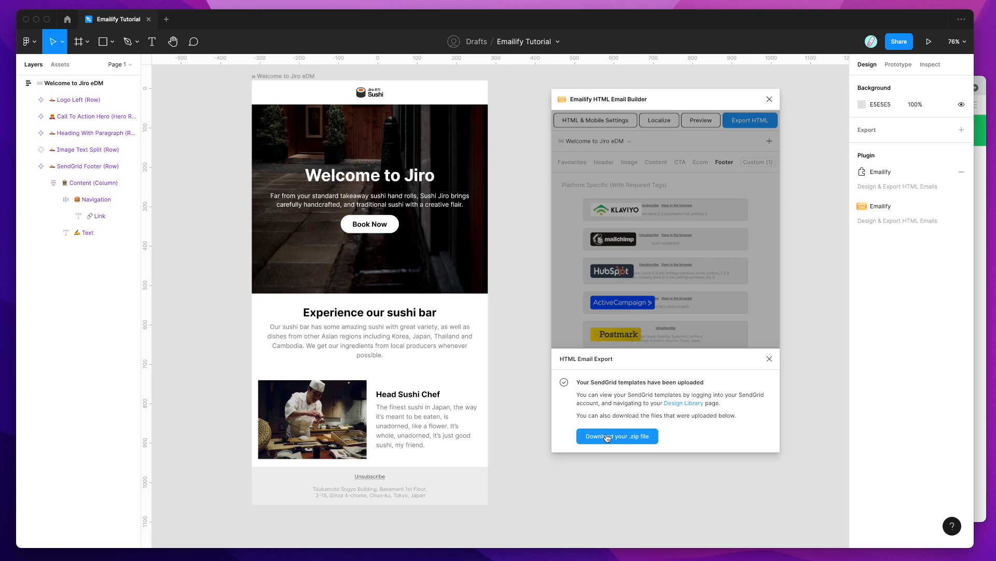
mouse_move(617, 436)
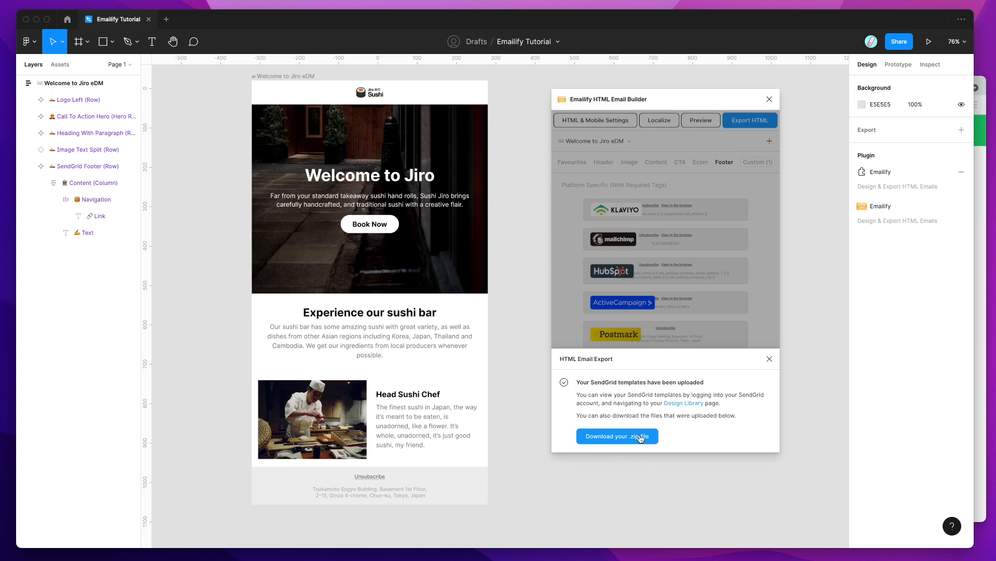
mouse_move(648, 396)
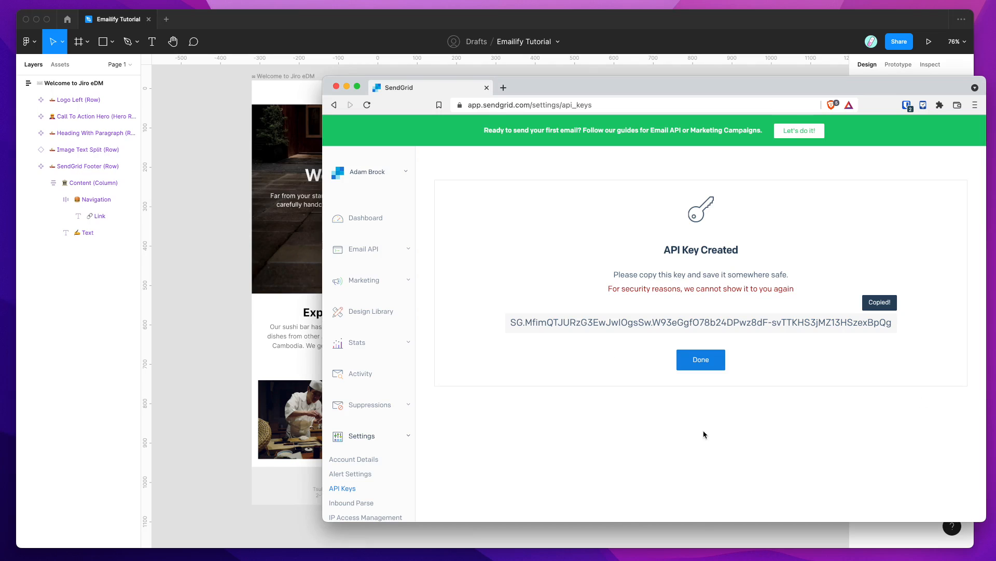
mouse_move(526, 289)
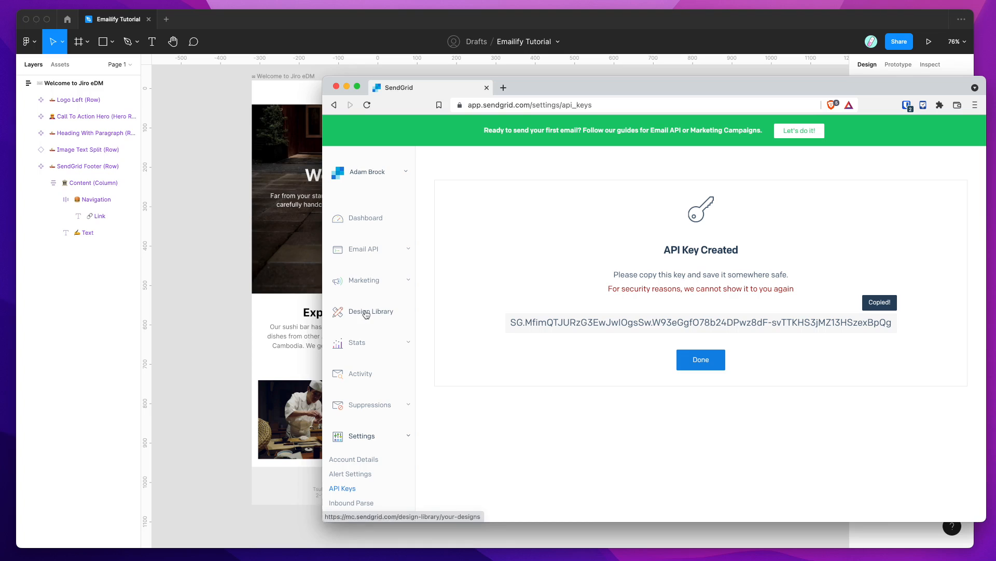
Open the _welcome_to_jiro_e_dm design from the Design Library in the editor.
left_click(372, 312)
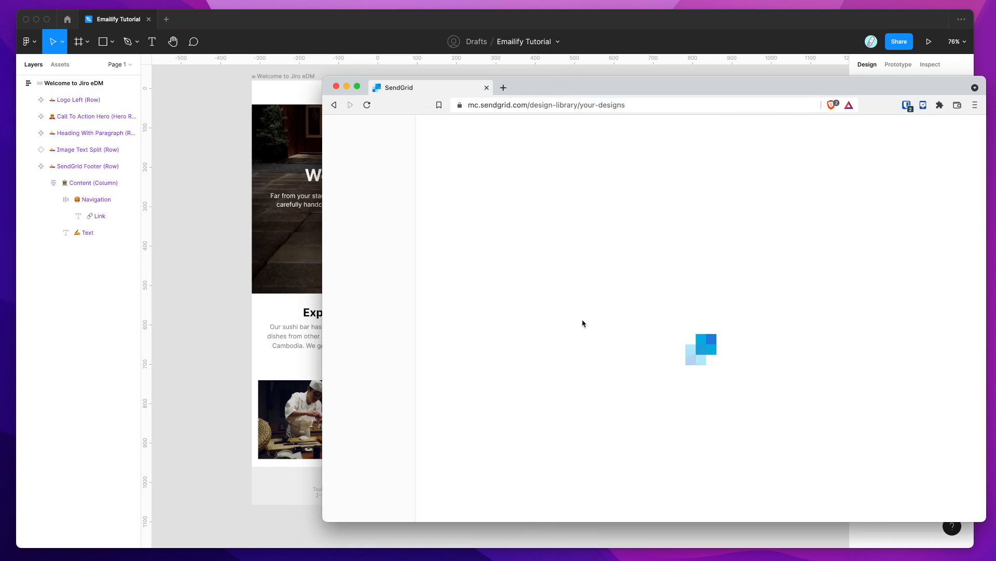
mouse_move(580, 322)
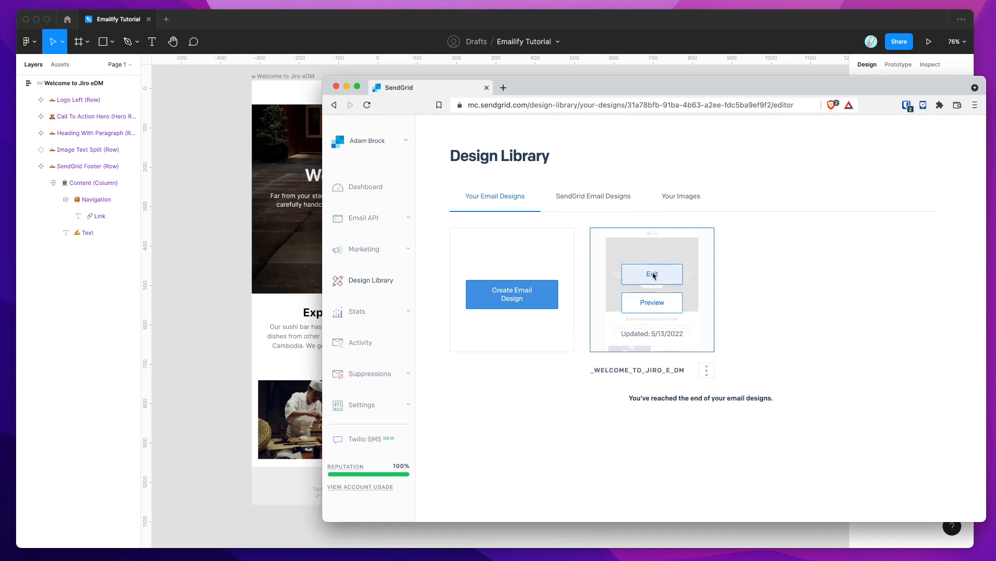
left_click(651, 274)
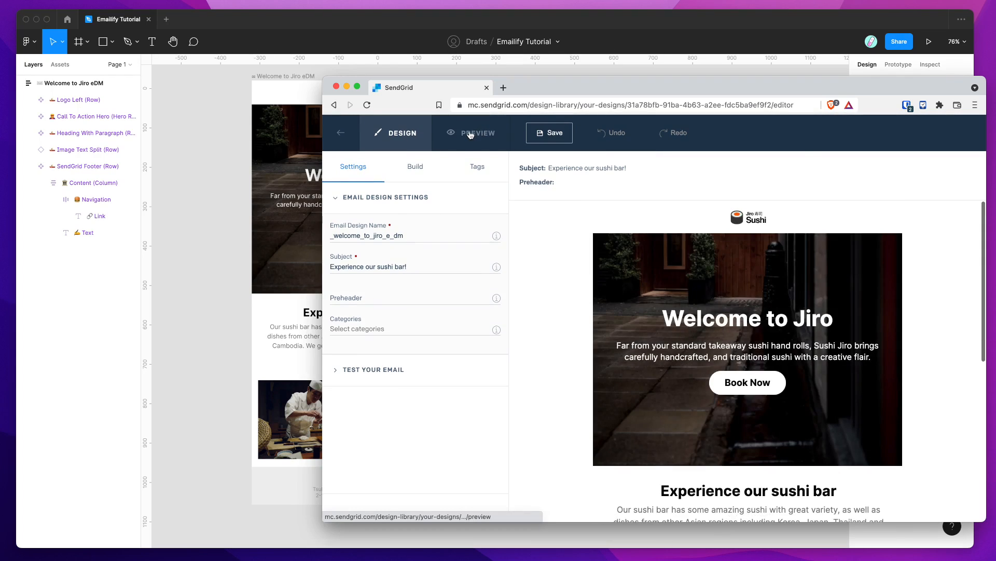
Preview the Jiro email at mobile and desktop widths.
left_click(472, 132)
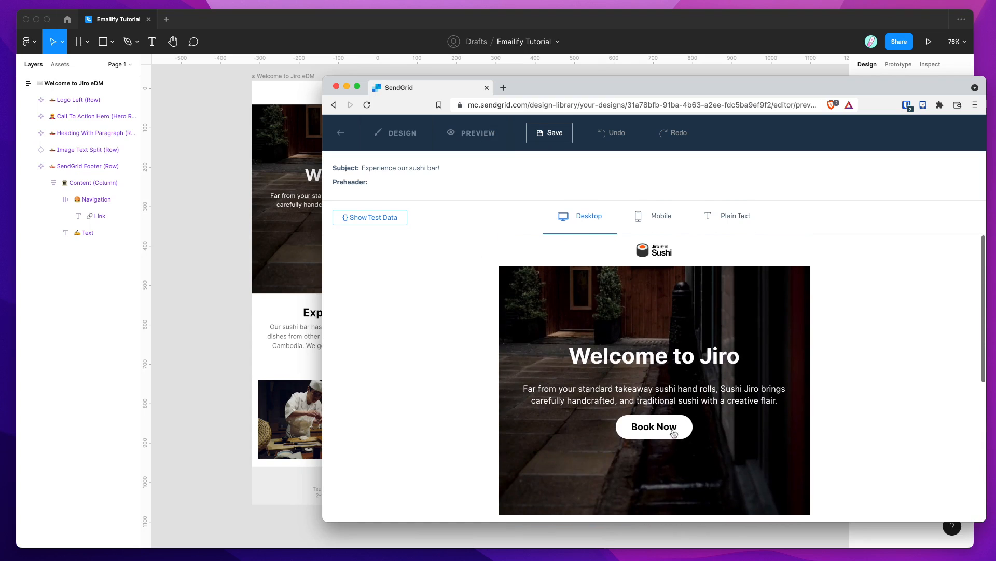
left_click(661, 216)
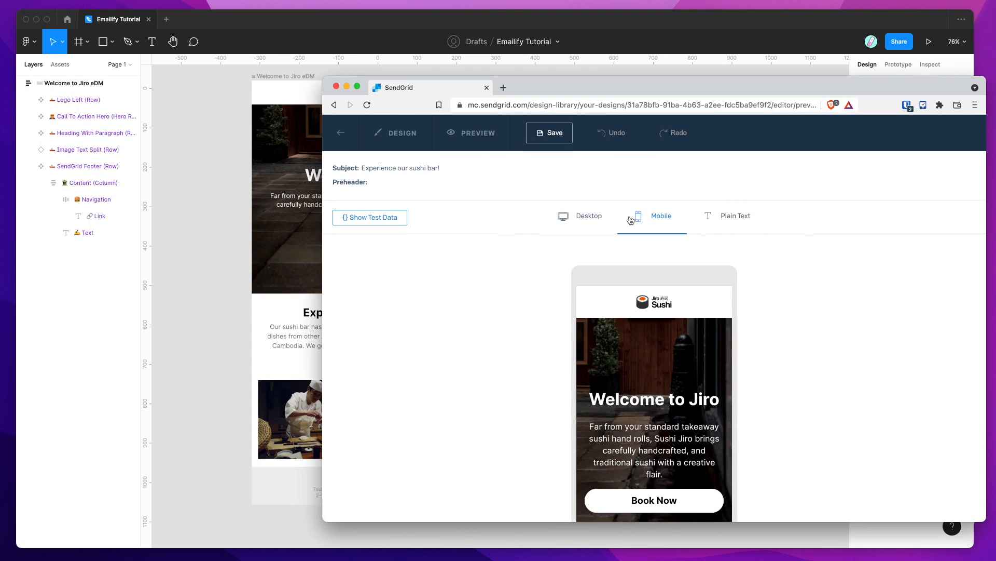
left_click(580, 216)
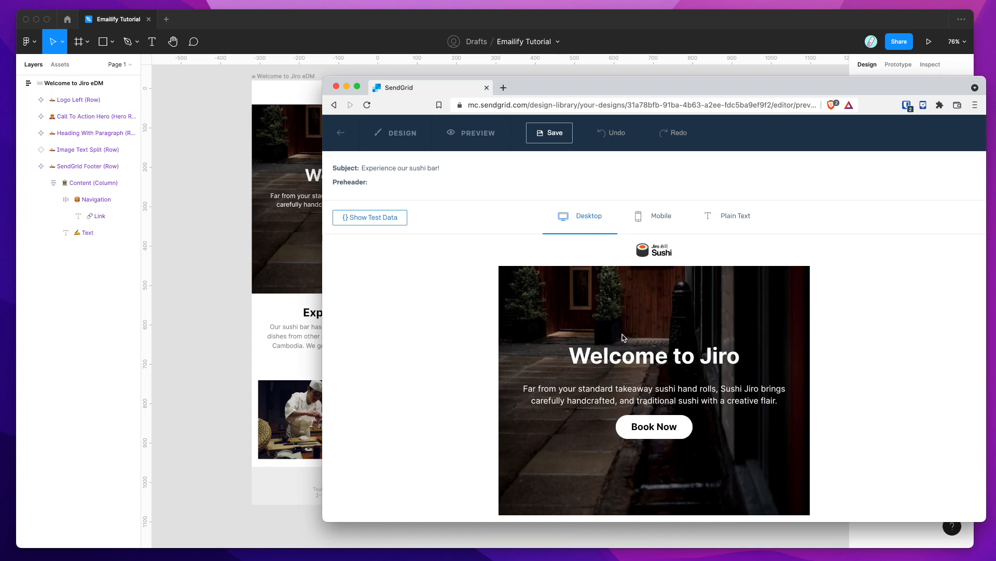
mouse_move(667, 260)
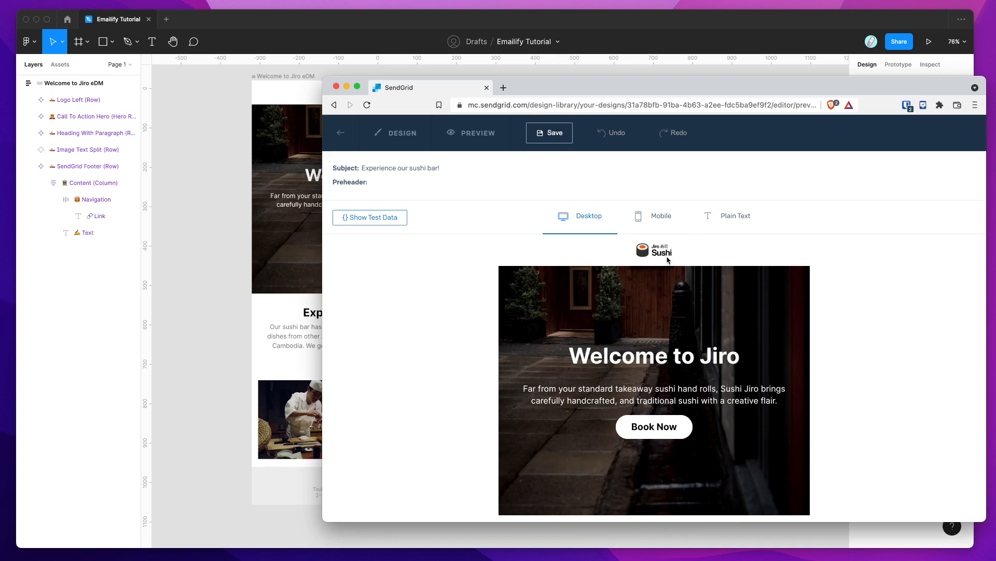
mouse_move(569, 353)
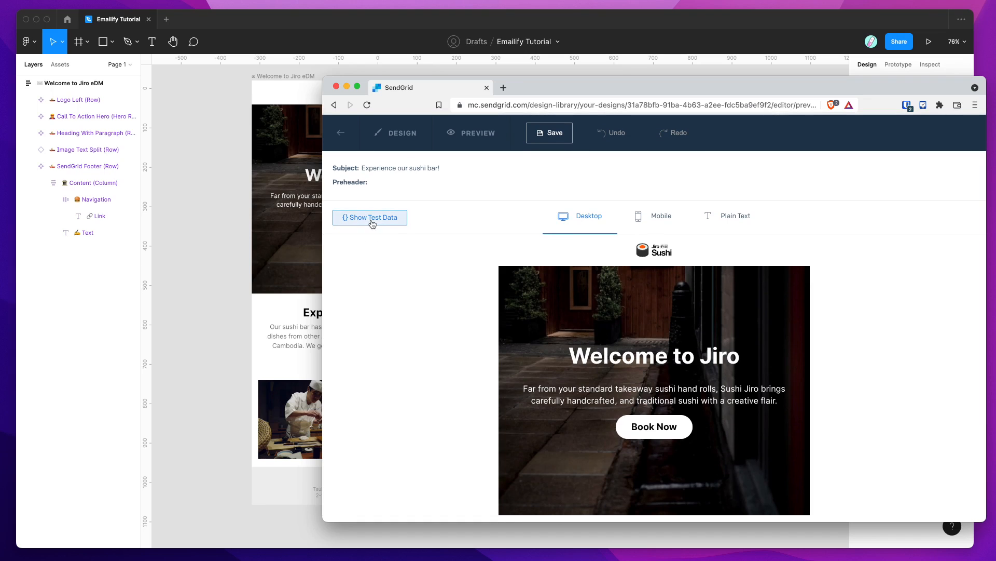
Review the template's test data, then save the design.
left_click(370, 218)
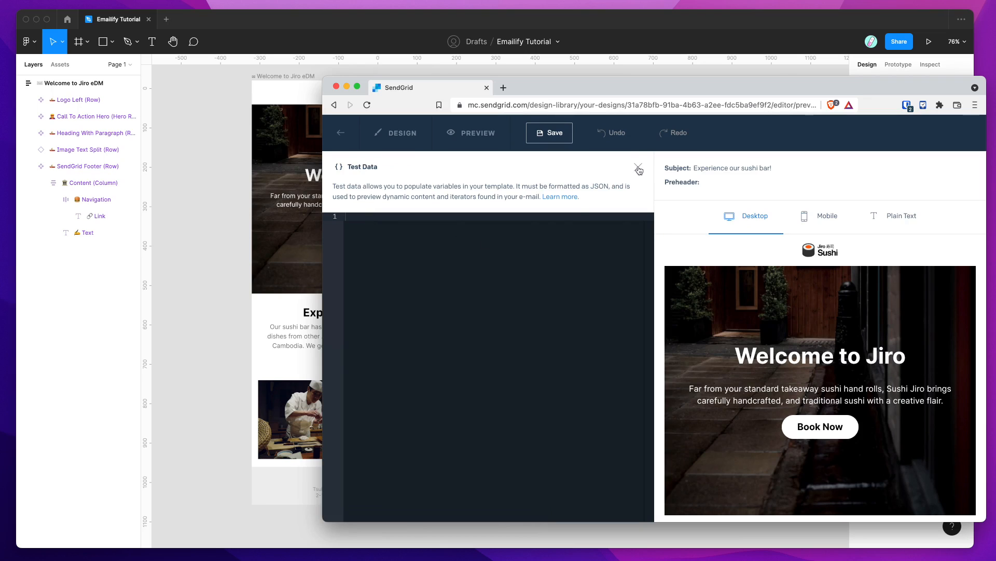
left_click(638, 168)
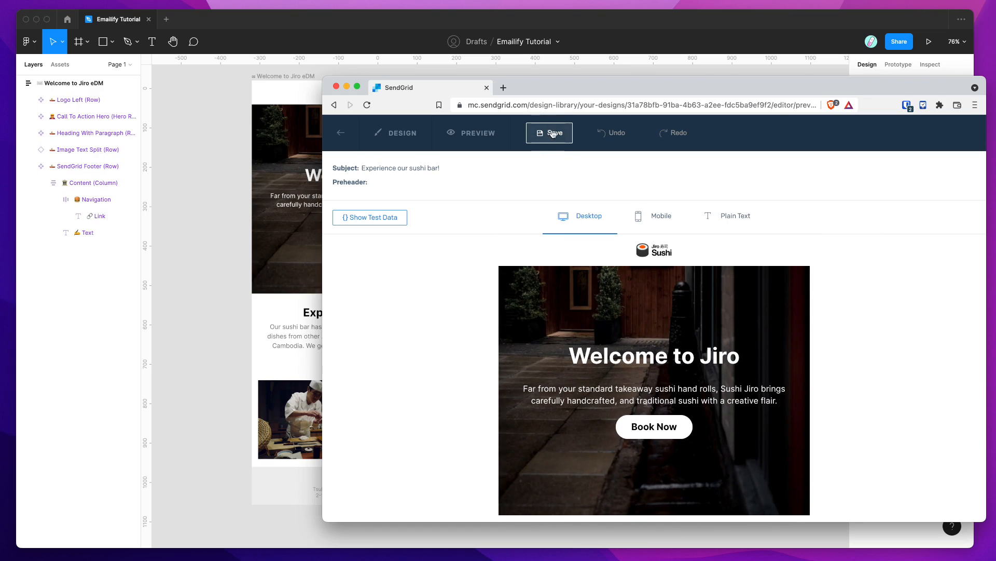
left_click(549, 133)
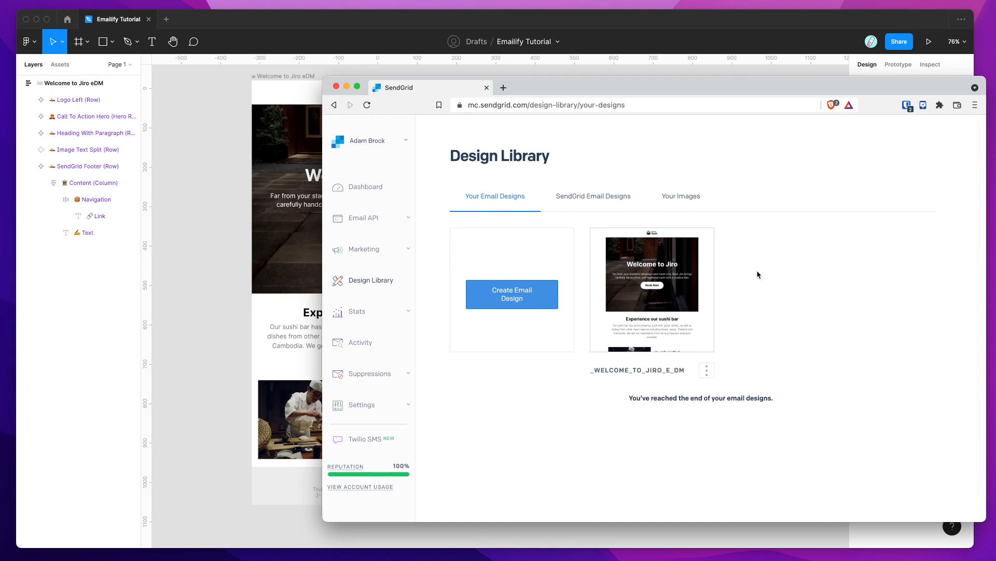
mouse_move(747, 268)
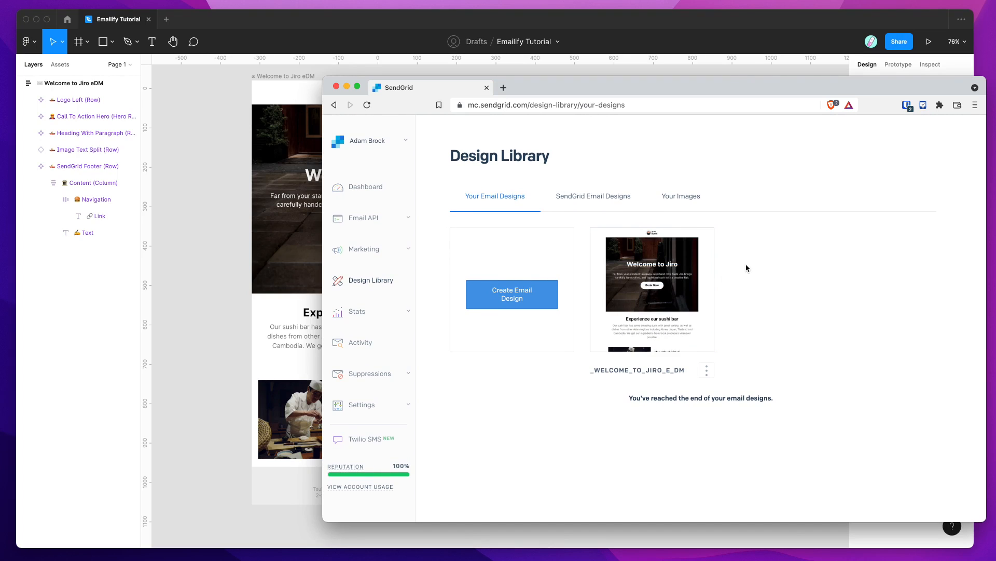
mouse_move(439, 325)
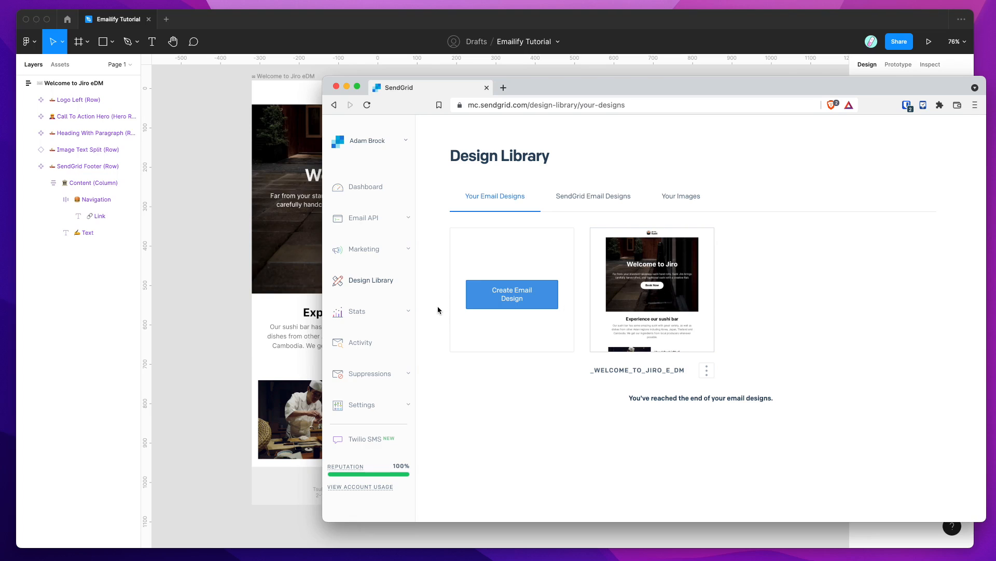
mouse_move(301, 284)
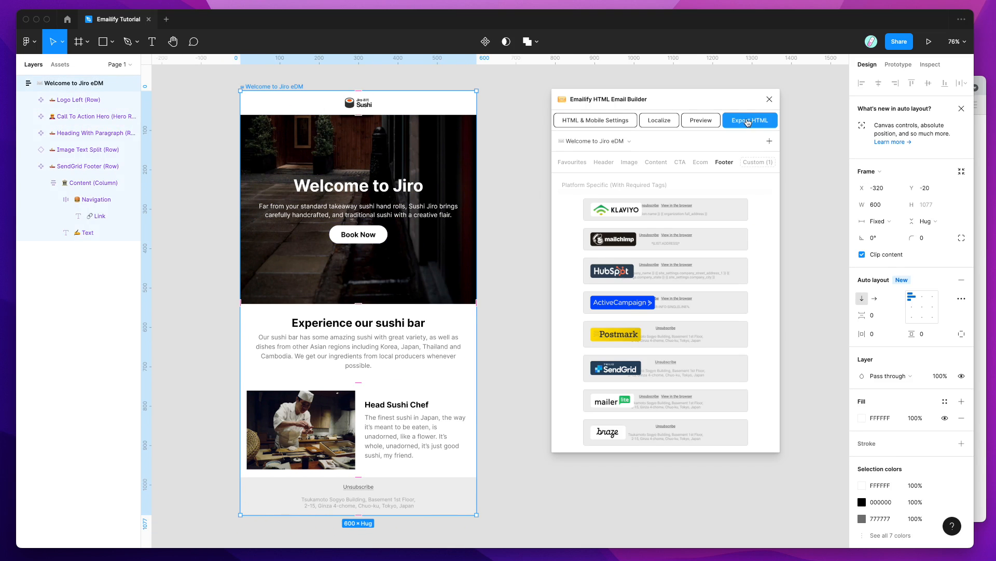
Reopen Emailify's HTML Email Export panel with SendGrid and the API key set.
left_click(750, 120)
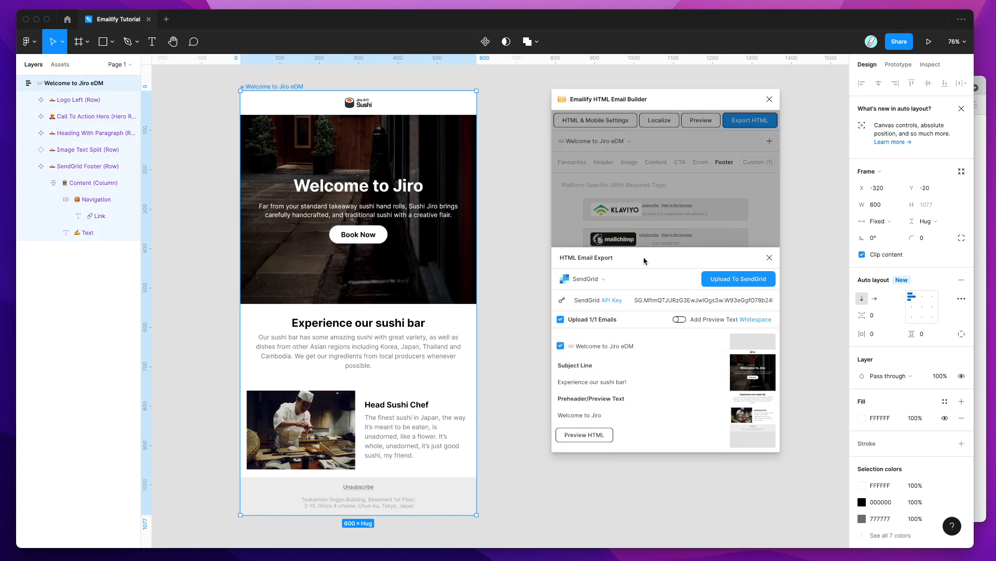
mouse_move(648, 260)
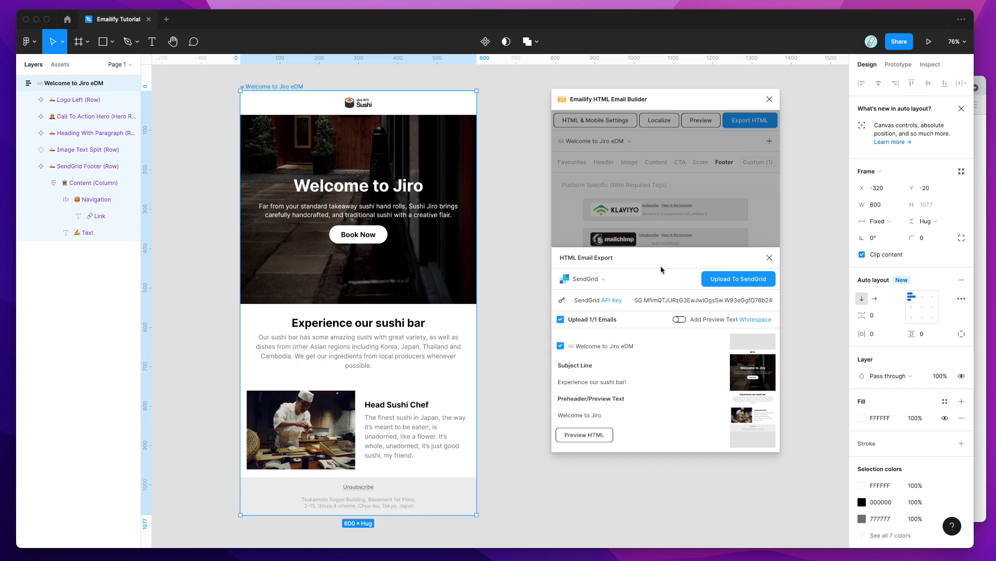
mouse_move(683, 279)
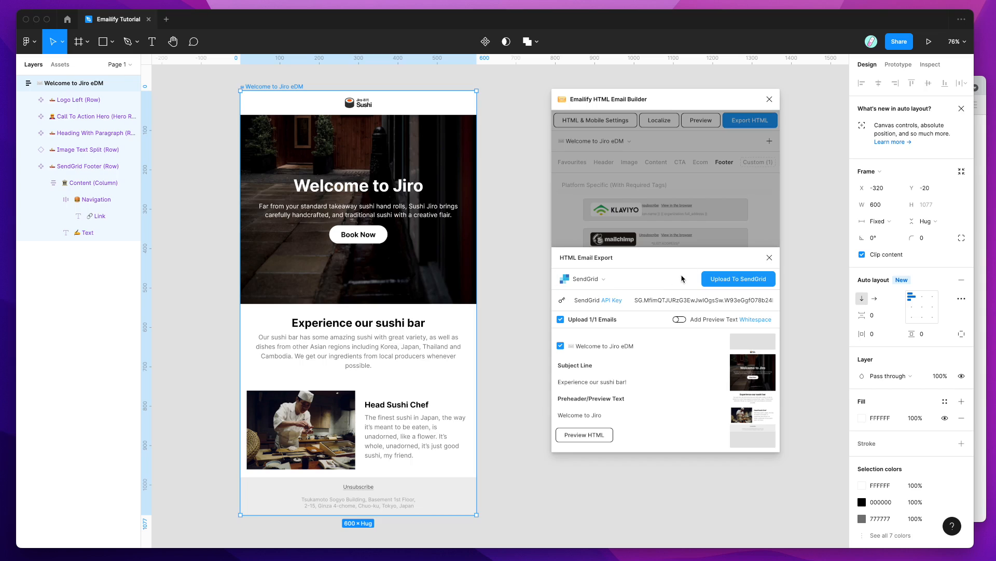
mouse_move(675, 277)
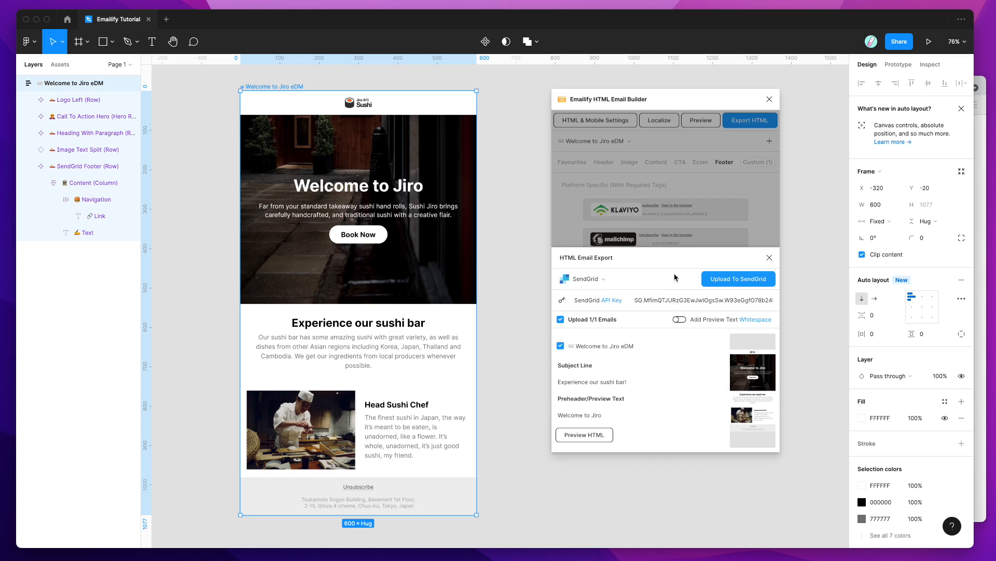
mouse_move(685, 279)
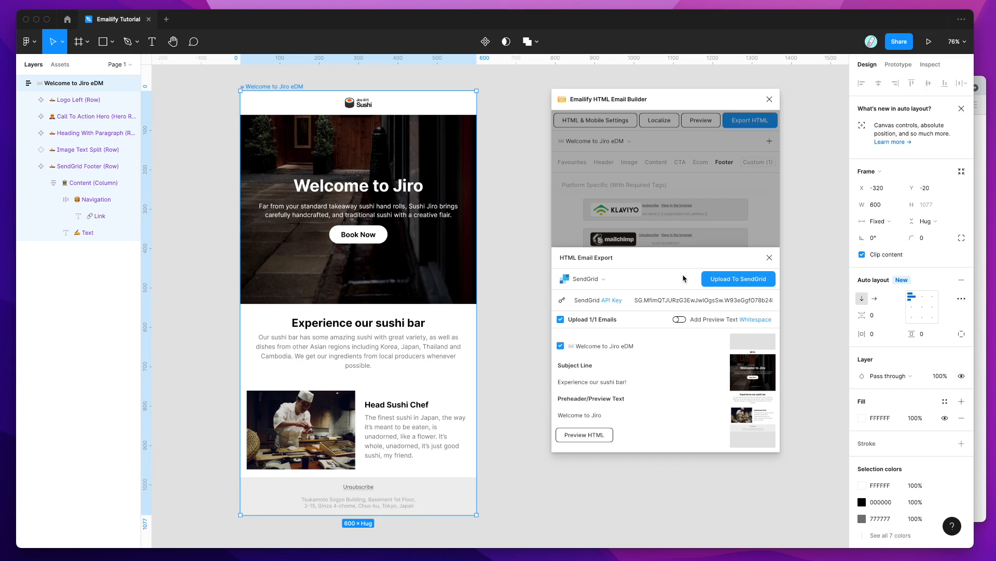
mouse_move(679, 278)
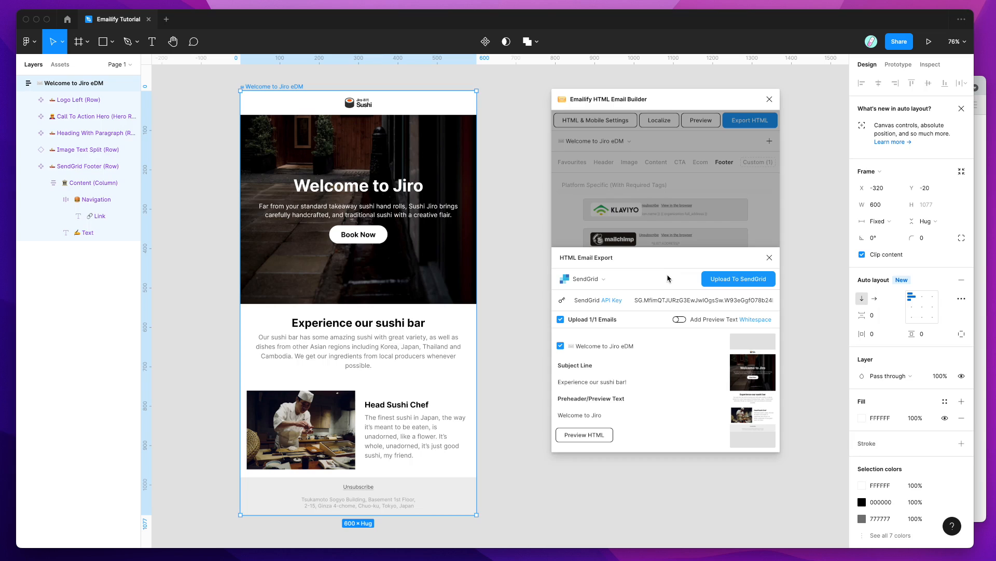
mouse_move(676, 280)
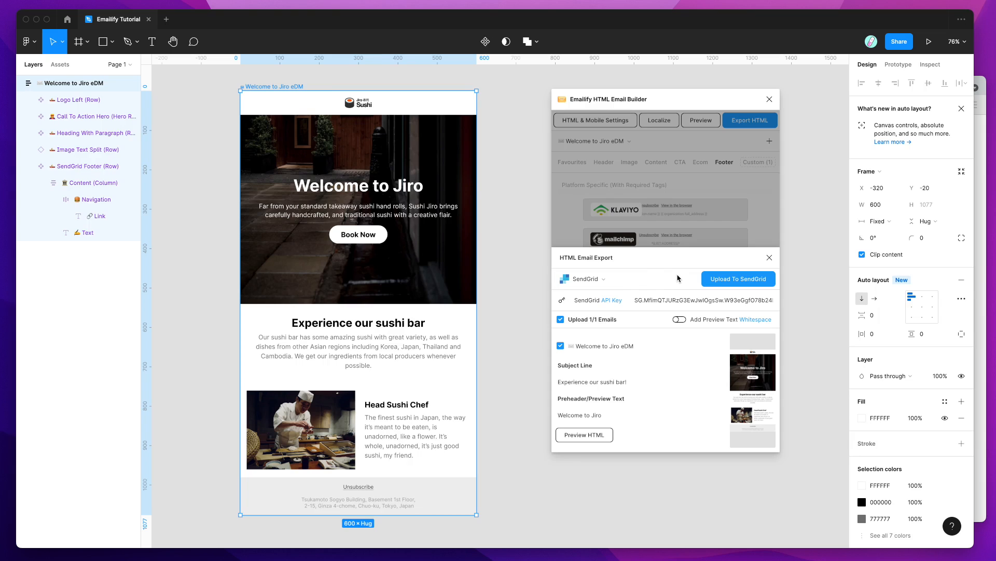
mouse_move(693, 267)
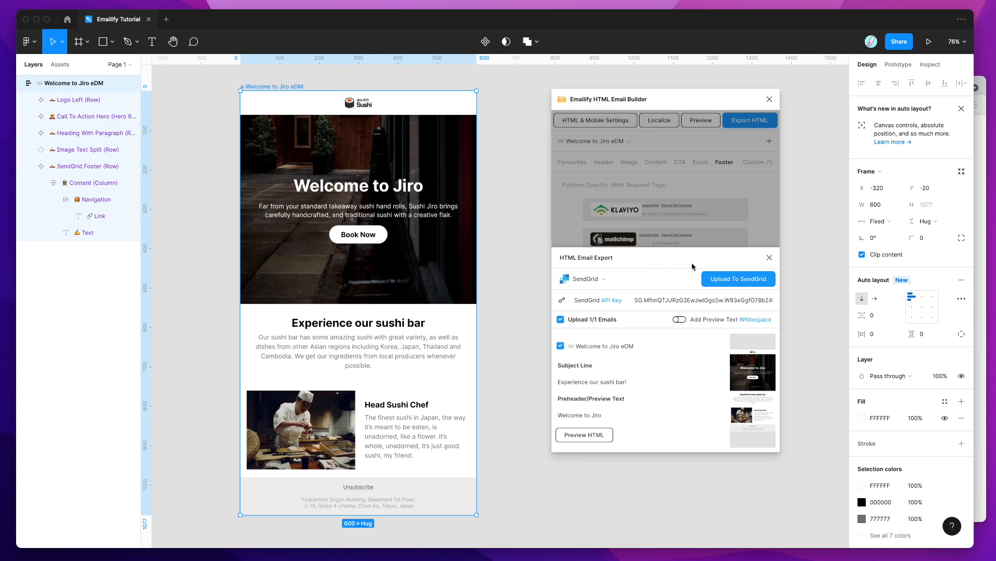